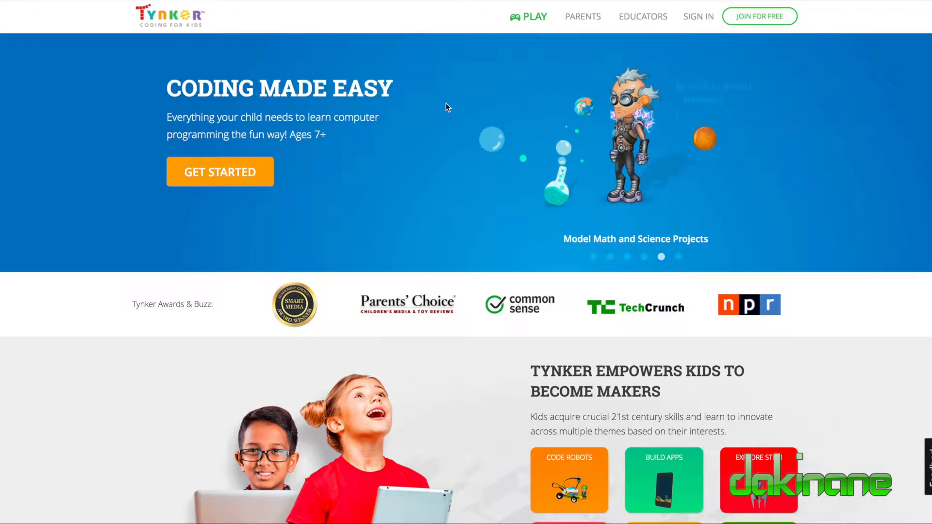
pyautogui.moveTo(397, 80)
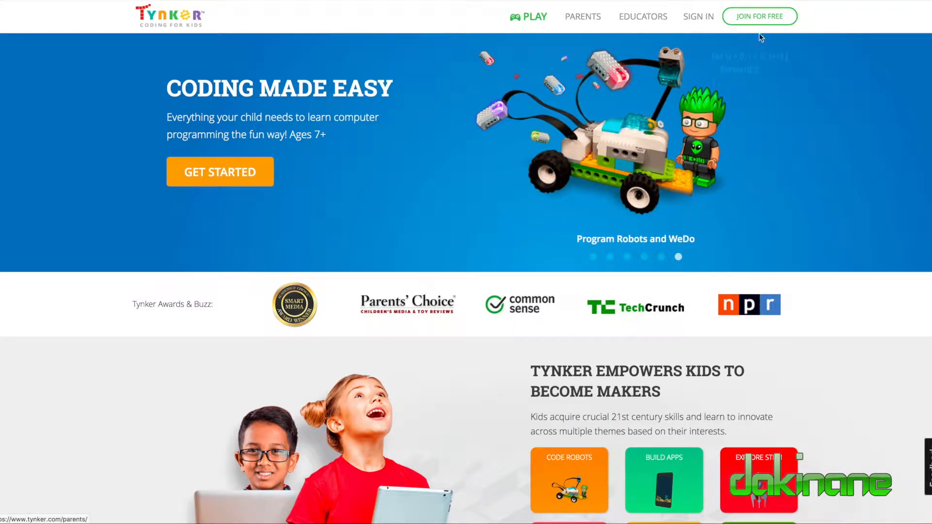
pyautogui.moveTo(777, 68)
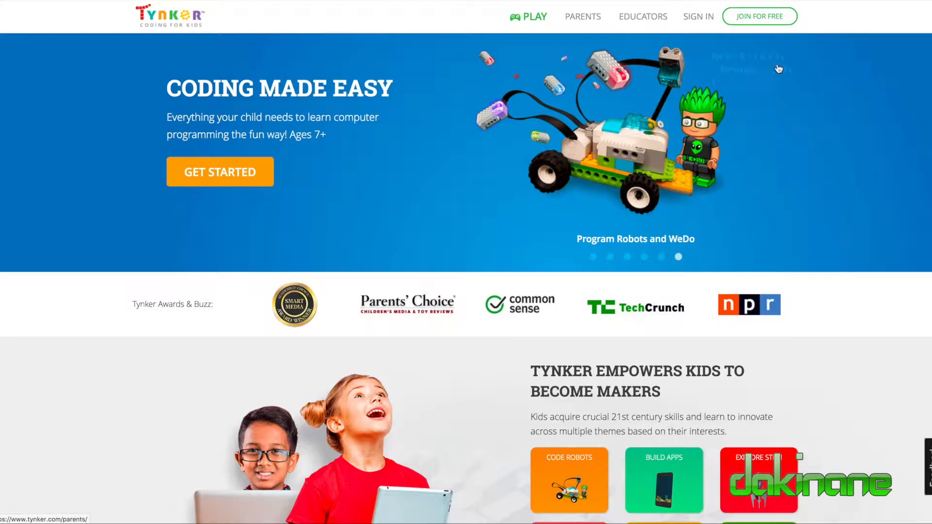
pyautogui.moveTo(698, 16)
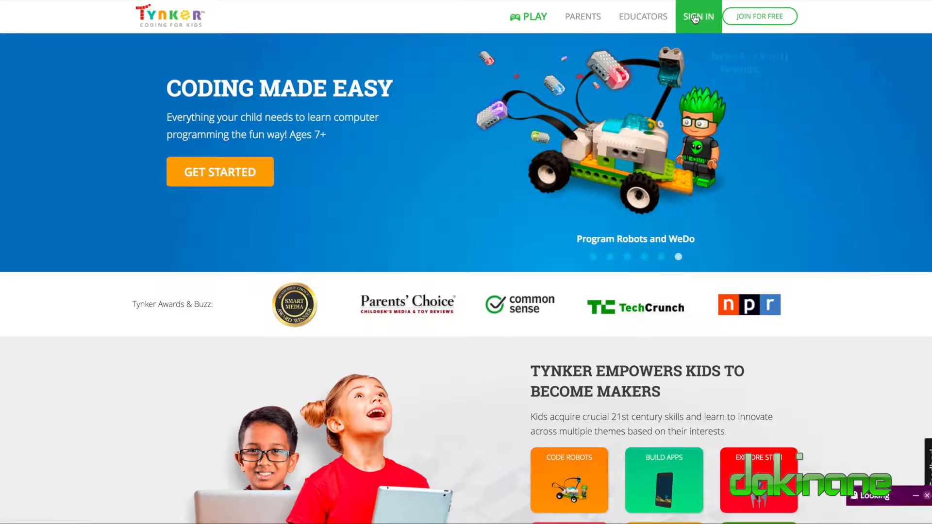
# Sign in to Tynker with a Google account to reach the teacher dashboard
pyautogui.click(698, 16)
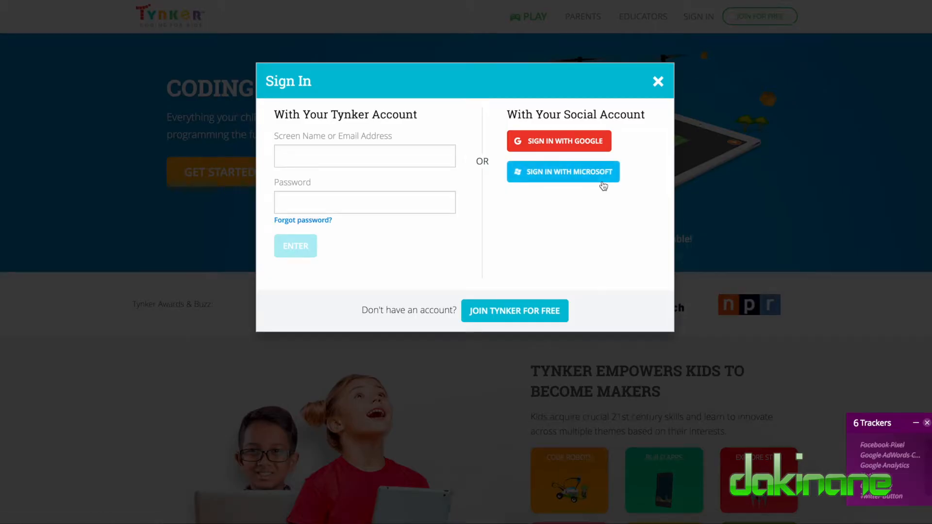
pyautogui.click(558, 141)
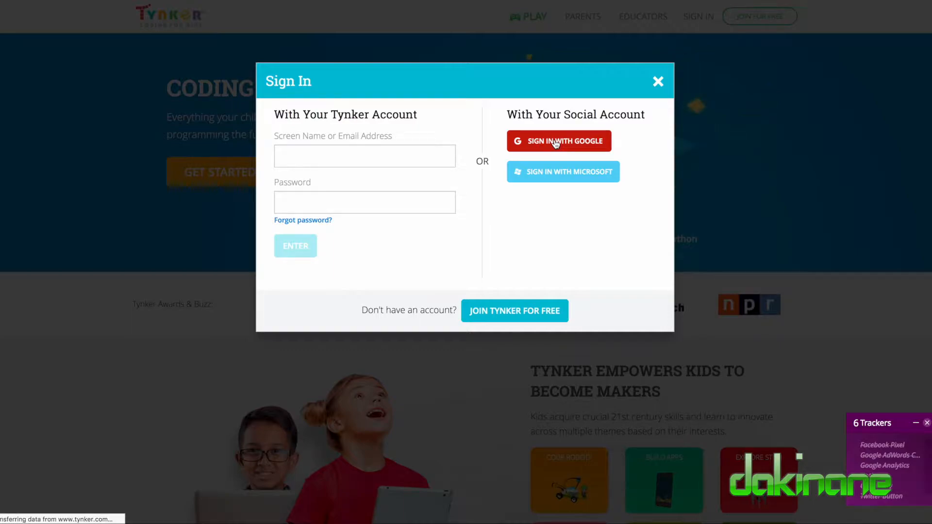
pyautogui.click(559, 140)
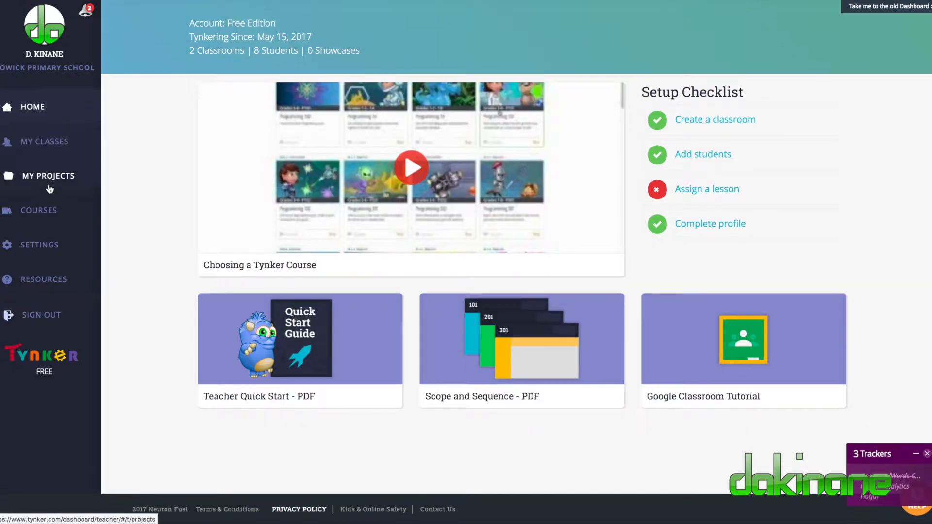
pyautogui.moveTo(49, 184)
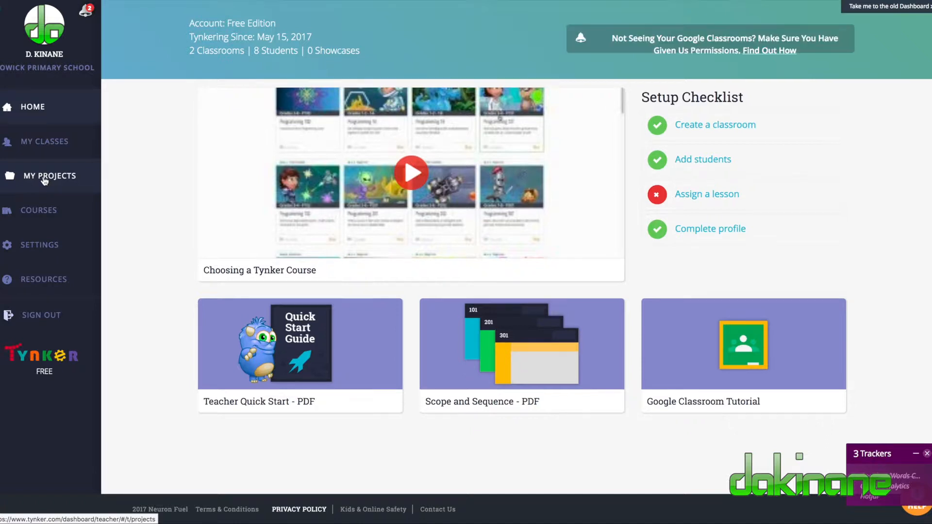
# Go to My Projects and choose Create to show the new-project templates
pyautogui.click(47, 175)
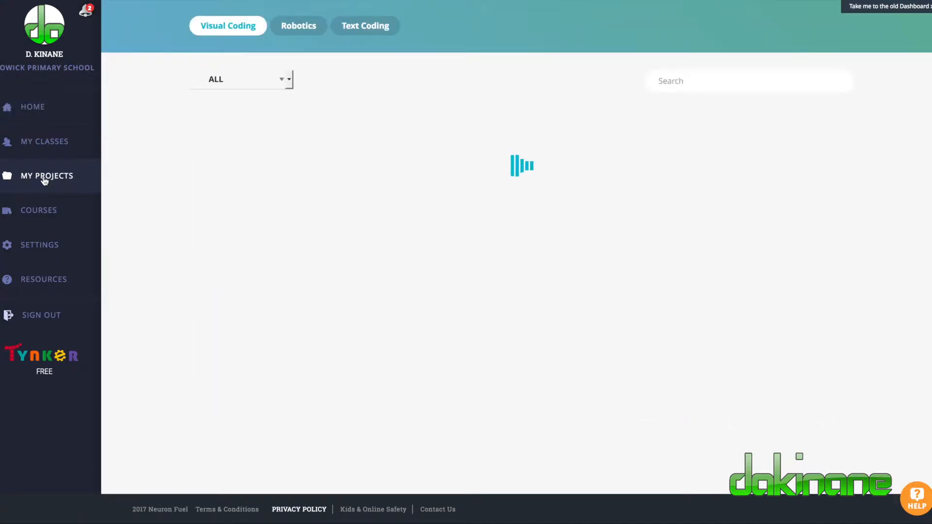
pyautogui.click(47, 176)
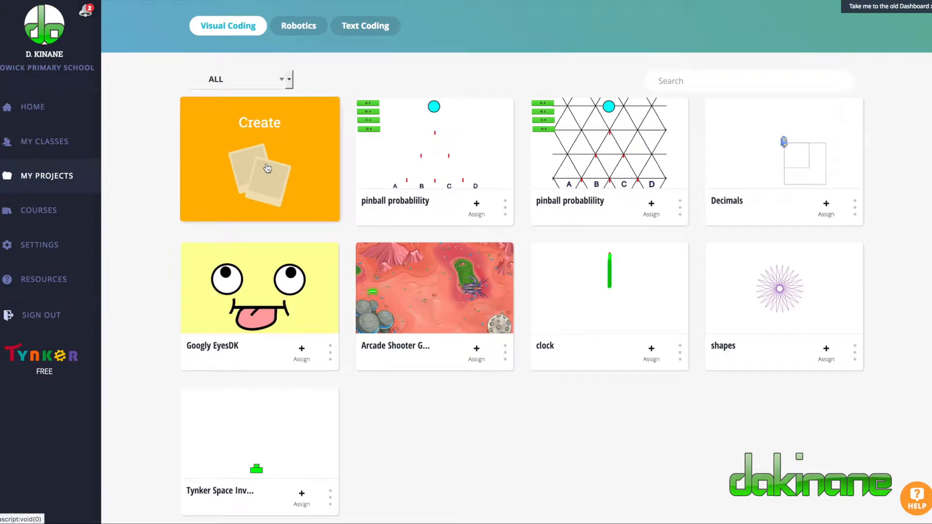
pyautogui.click(259, 159)
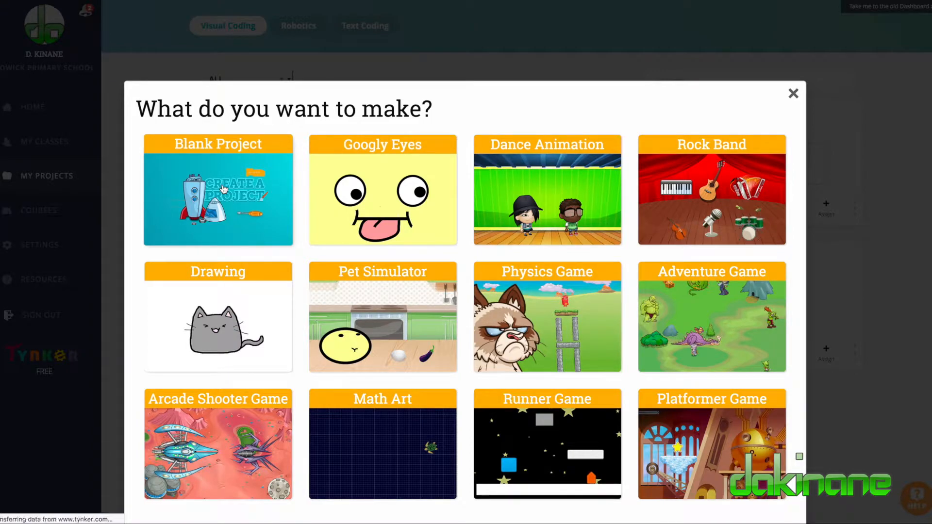
# Start a Blank Project and nudge the monster actor on the stage
pyautogui.click(217, 190)
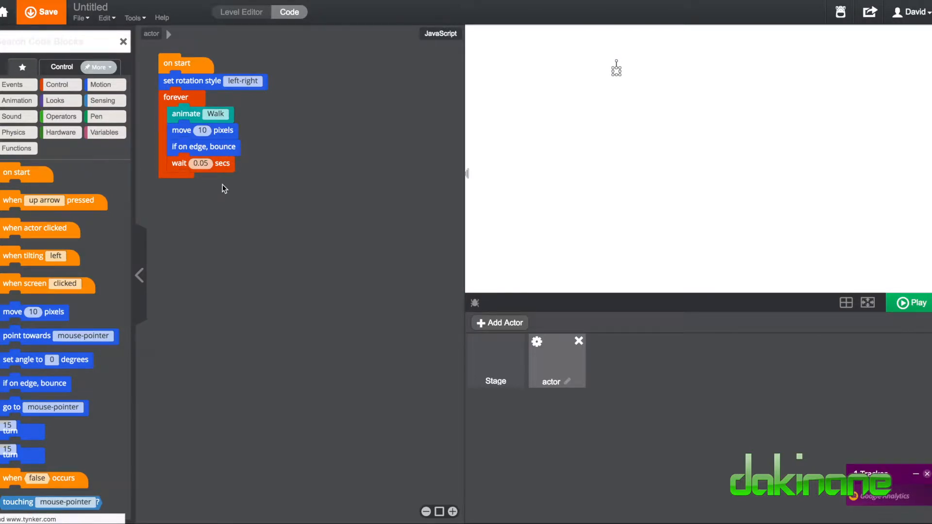
pyautogui.moveTo(280, 84)
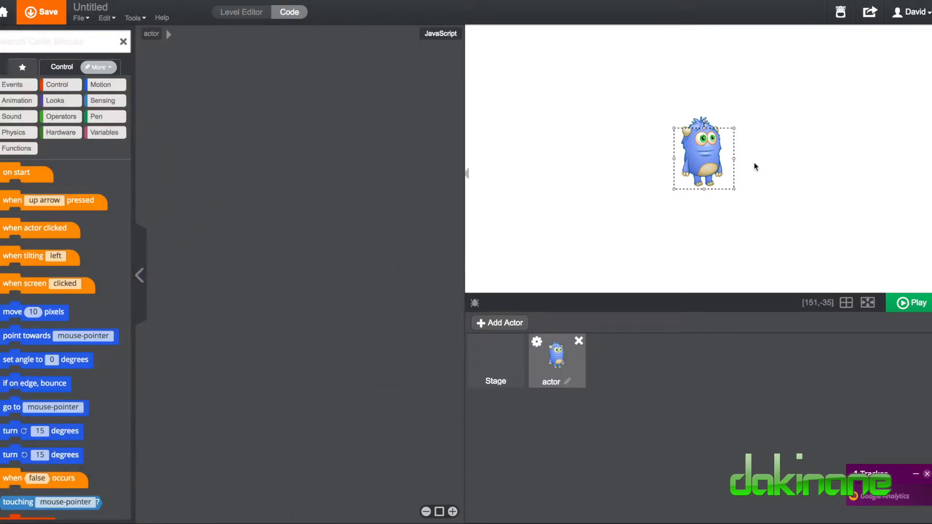
pyautogui.moveTo(704, 153); pyautogui.dragTo(676, 156)
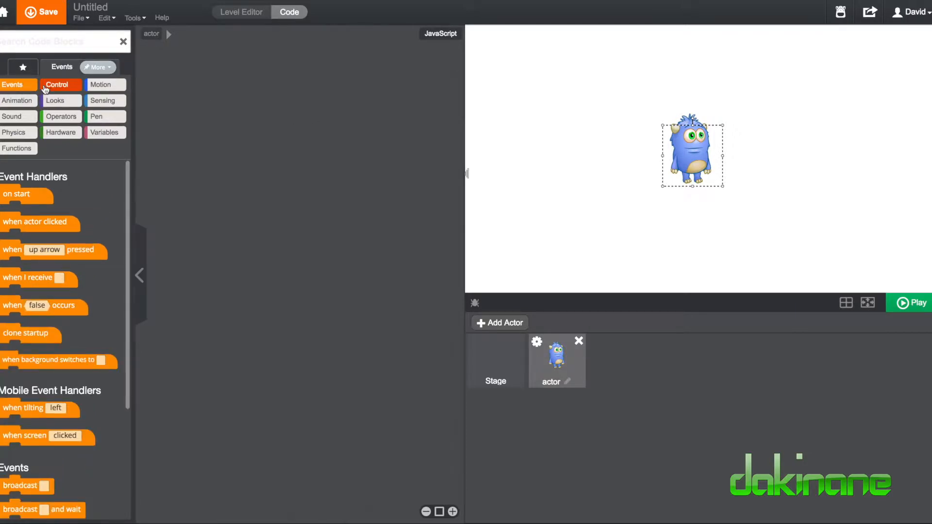
# Browse the Looks, Sound, Hardware and Physics blocks, then return to Events
pyautogui.click(100, 84)
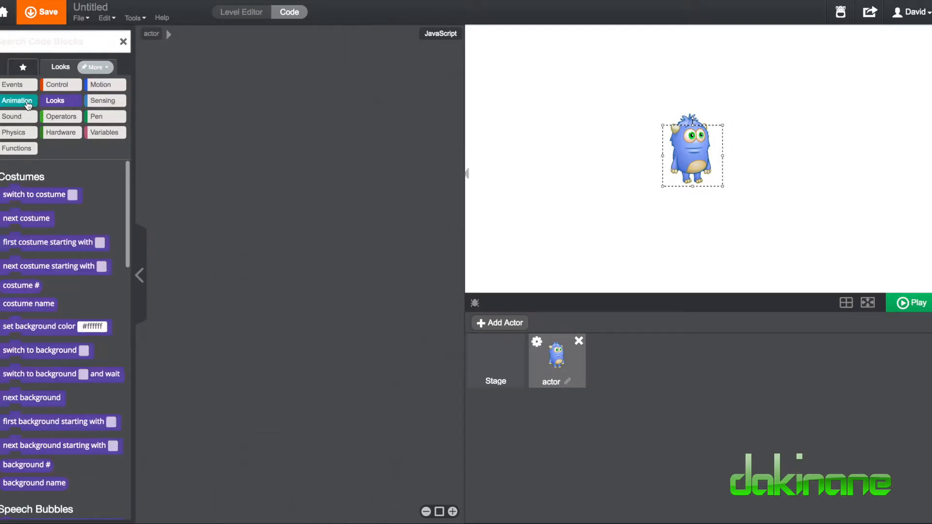
pyautogui.click(11, 116)
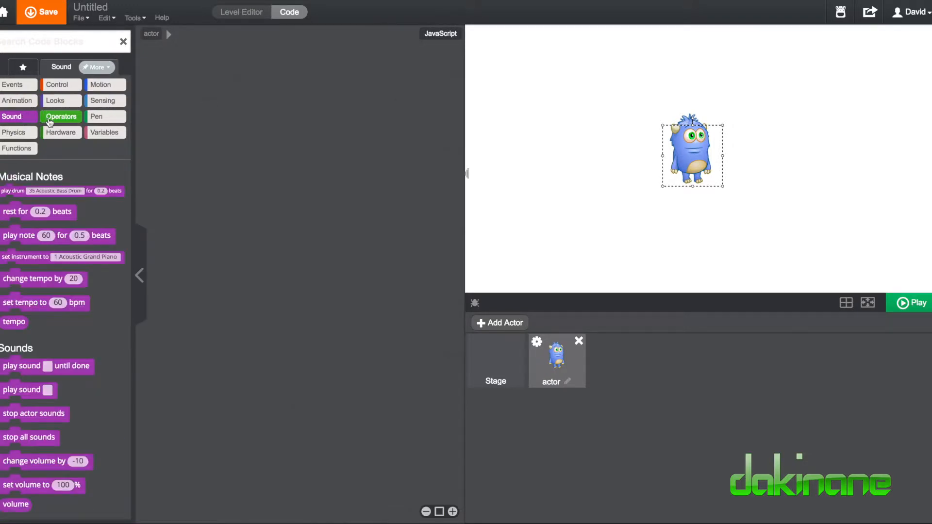
pyautogui.click(96, 116)
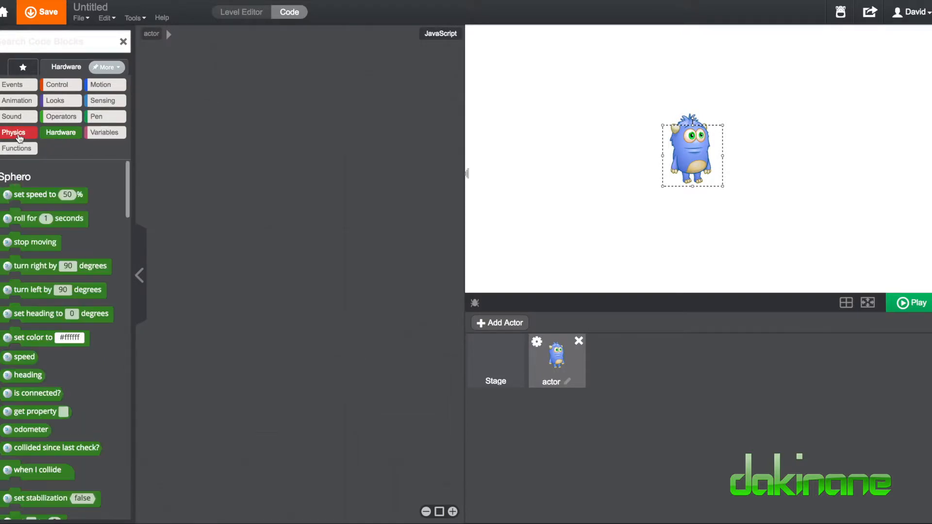
pyautogui.click(13, 132)
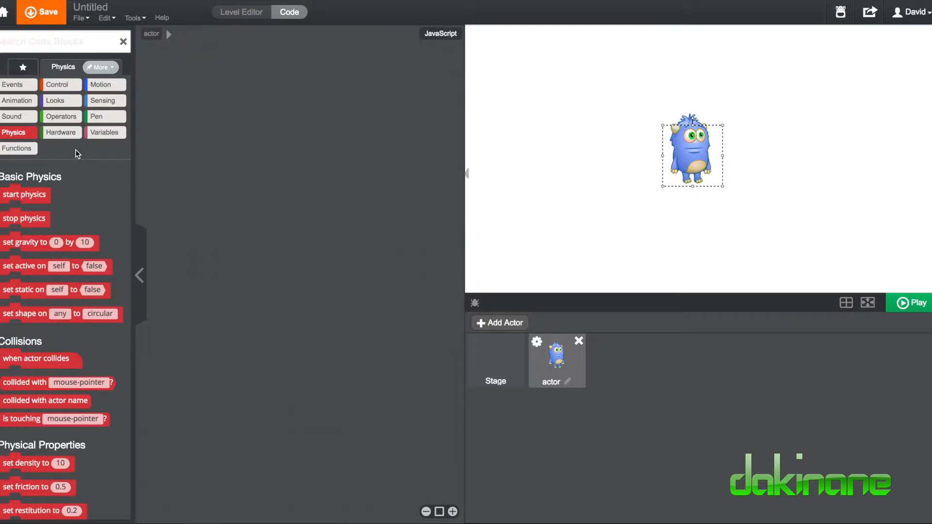
pyautogui.moveTo(24, 92)
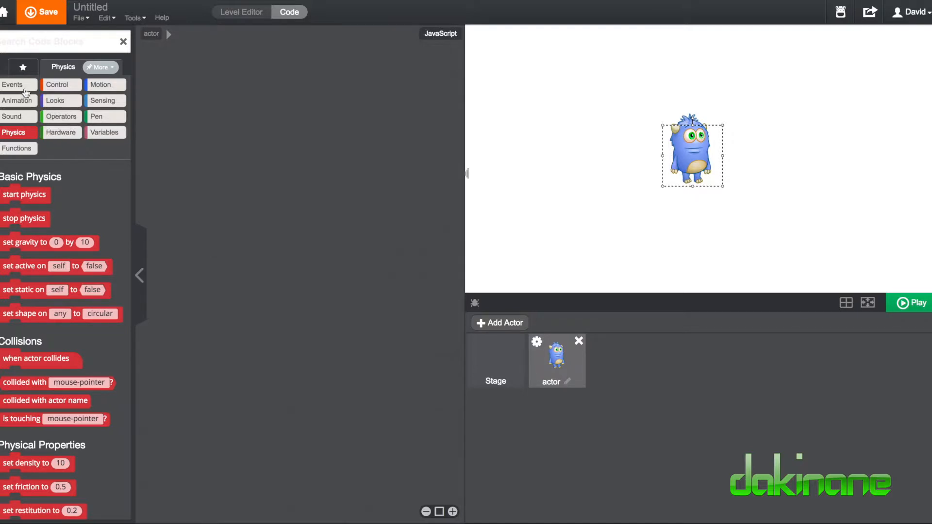
pyautogui.click(12, 85)
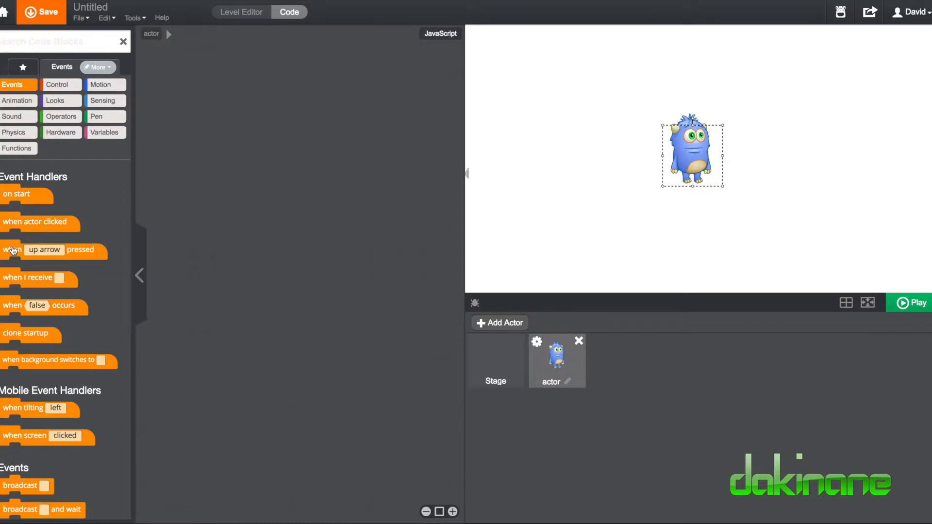
# Drag 'when up arrow pressed' blocks into the script and align the fourth
pyautogui.moveTo(53, 249); pyautogui.dragTo(275, 90)
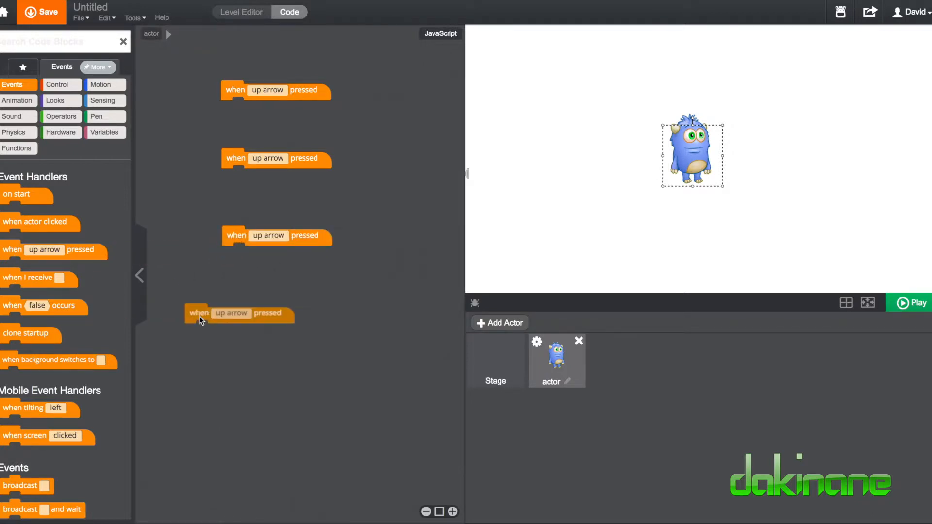
pyautogui.moveTo(199, 318); pyautogui.dragTo(232, 321)
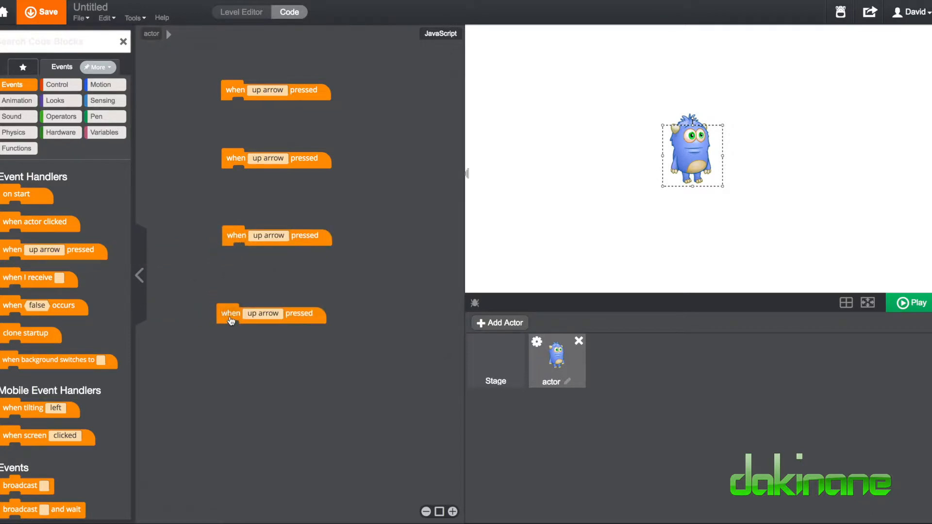
pyautogui.moveTo(297, 122)
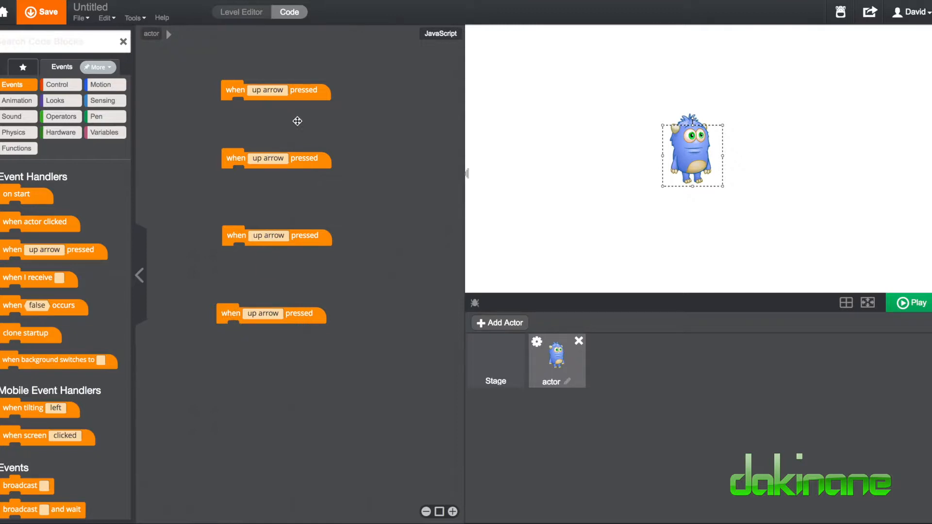
# Switch two event blocks to left and right arrow and lay all four out two-by-two
pyautogui.click(268, 90)
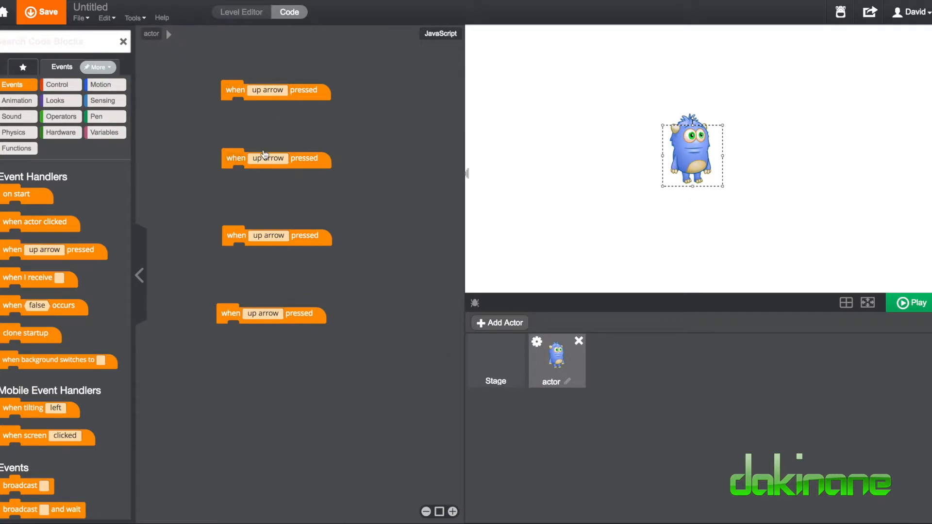
pyautogui.click(268, 158)
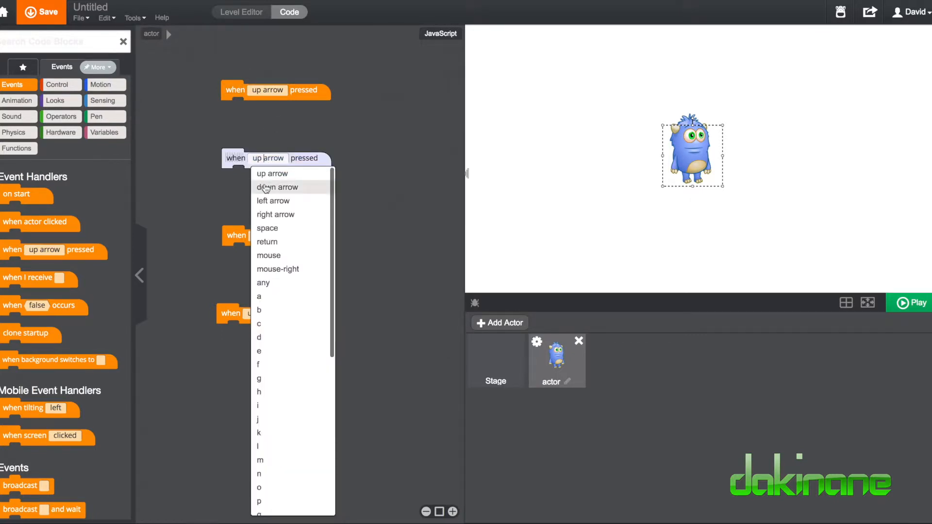
pyautogui.click(276, 186)
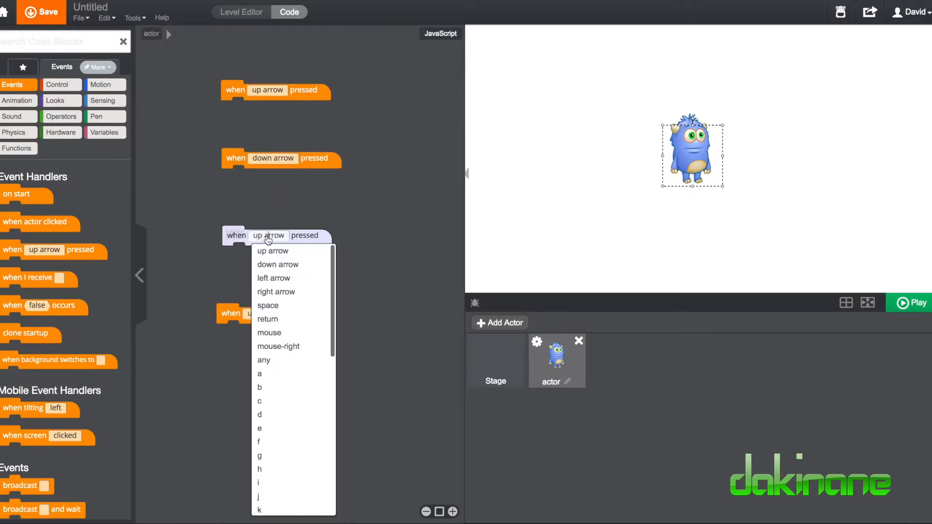
pyautogui.moveTo(273, 277)
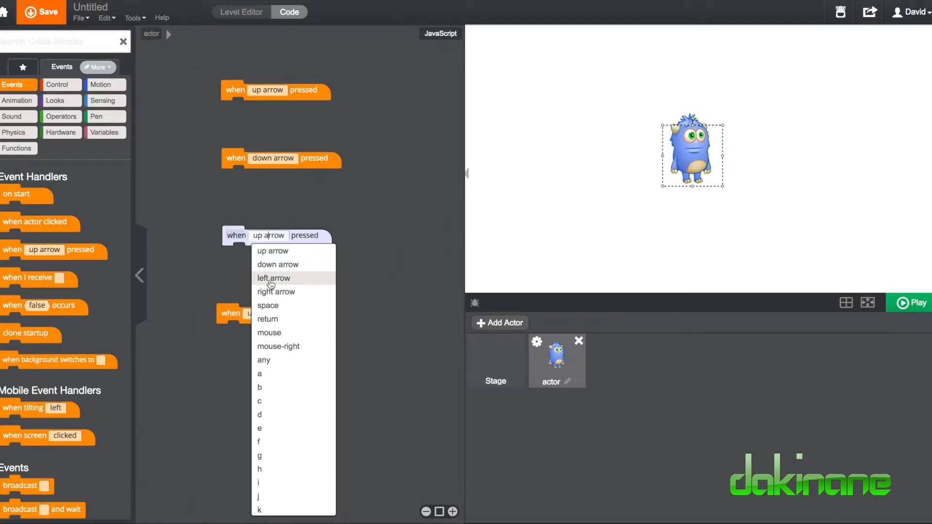
pyautogui.click(268, 313)
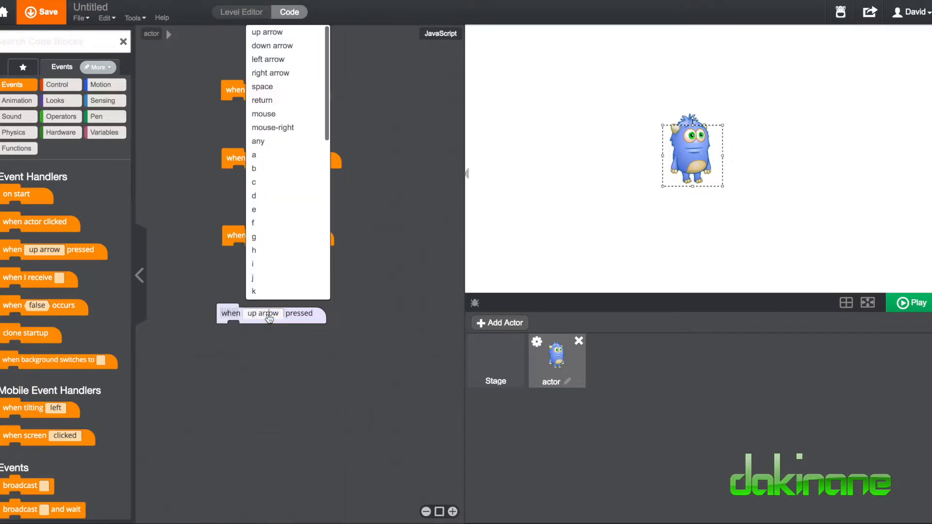
pyautogui.moveTo(271, 72)
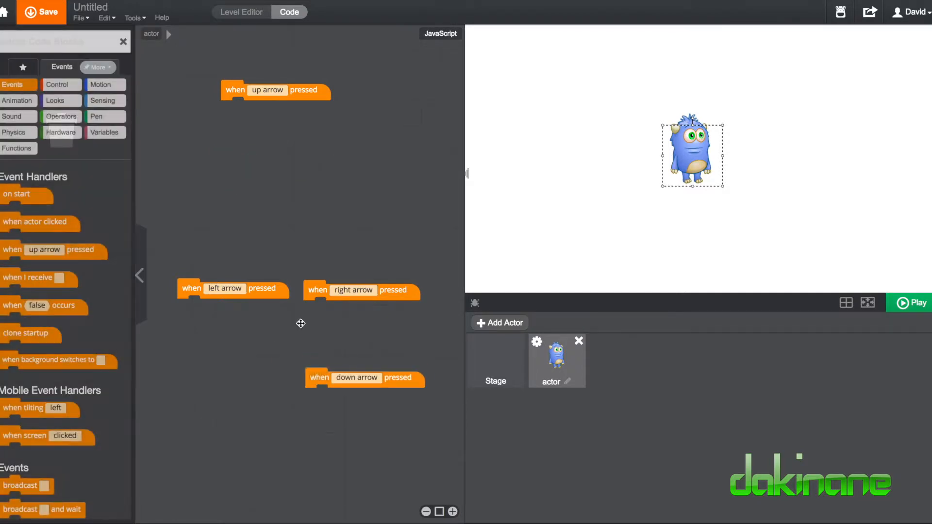
pyautogui.moveTo(275, 90); pyautogui.dragTo(235, 369)
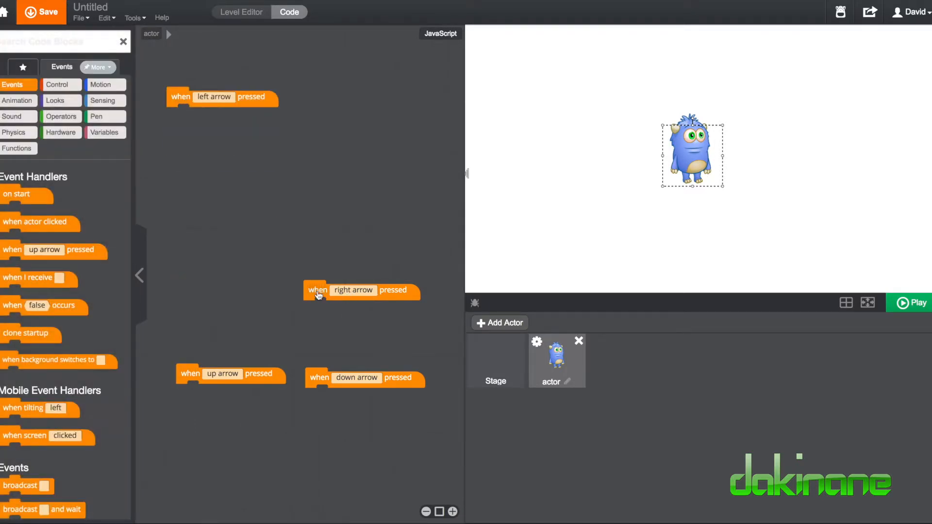
pyautogui.moveTo(318, 290); pyautogui.dragTo(320, 99)
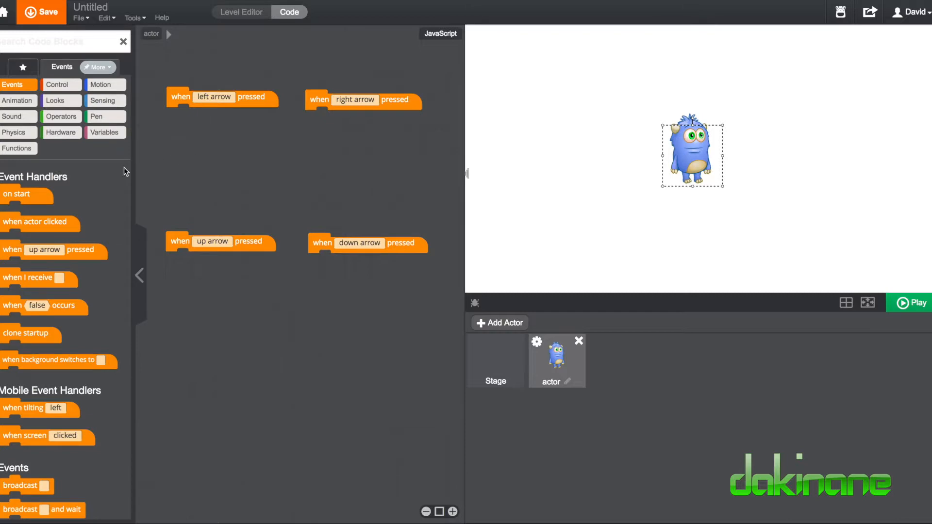
# Snap a 'play sound until done' block from Sound under each arrow handler
pyautogui.click(12, 116)
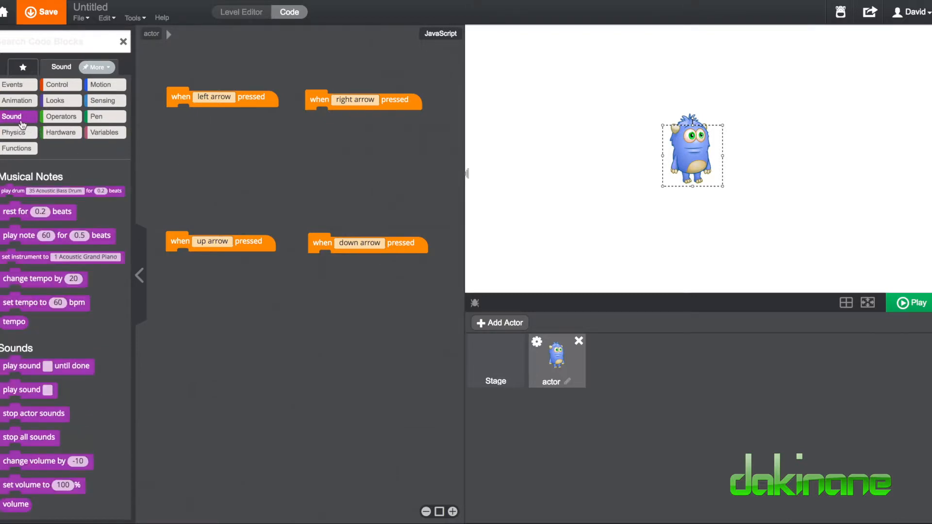
pyautogui.moveTo(63, 320)
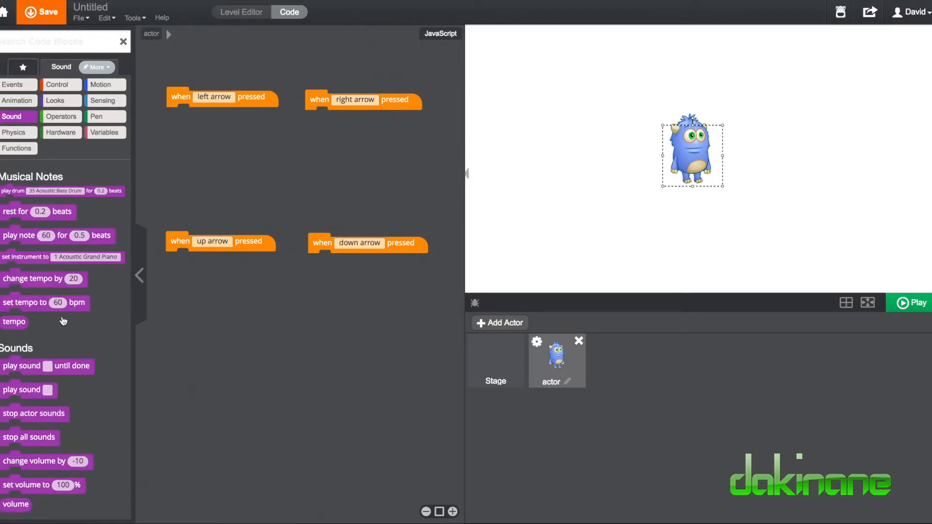
pyautogui.moveTo(61, 349)
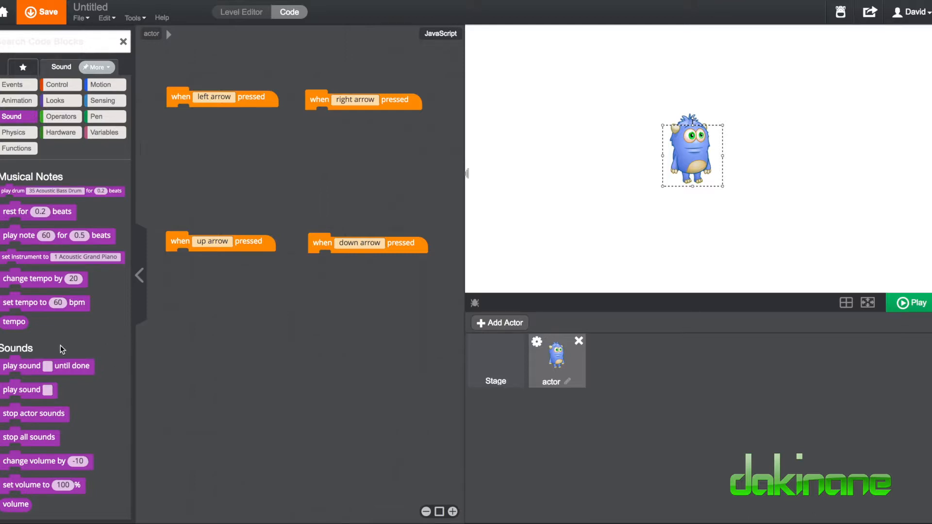
pyautogui.moveTo(21, 365); pyautogui.dragTo(209, 347)
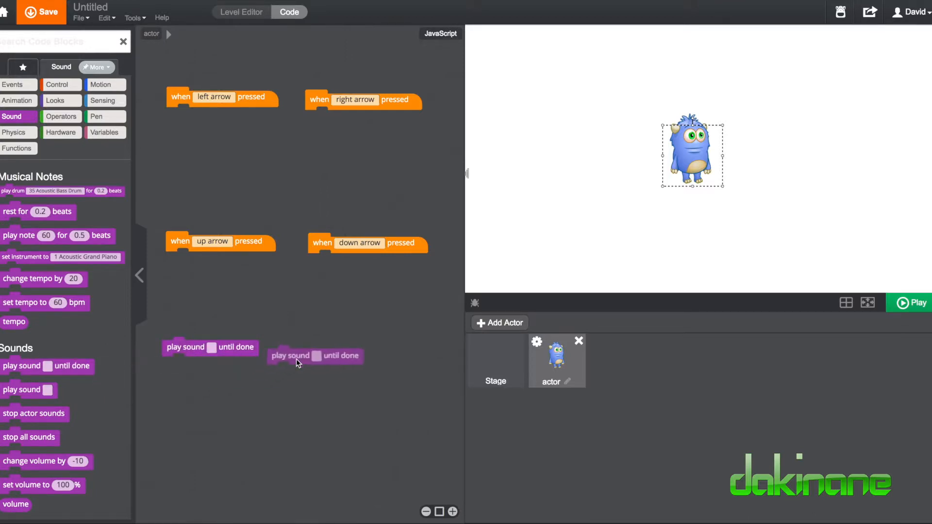
pyautogui.moveTo(315, 355); pyautogui.dragTo(183, 392)
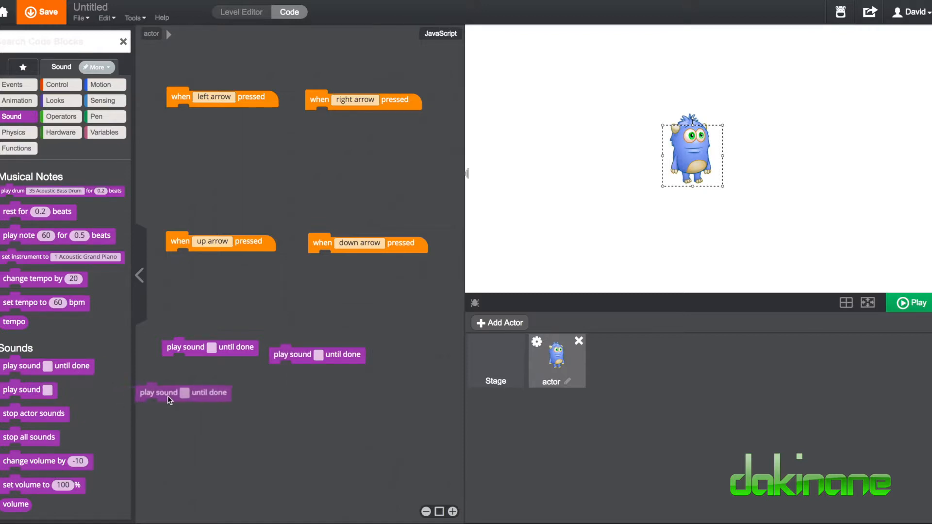
pyautogui.moveTo(185, 392); pyautogui.dragTo(325, 401)
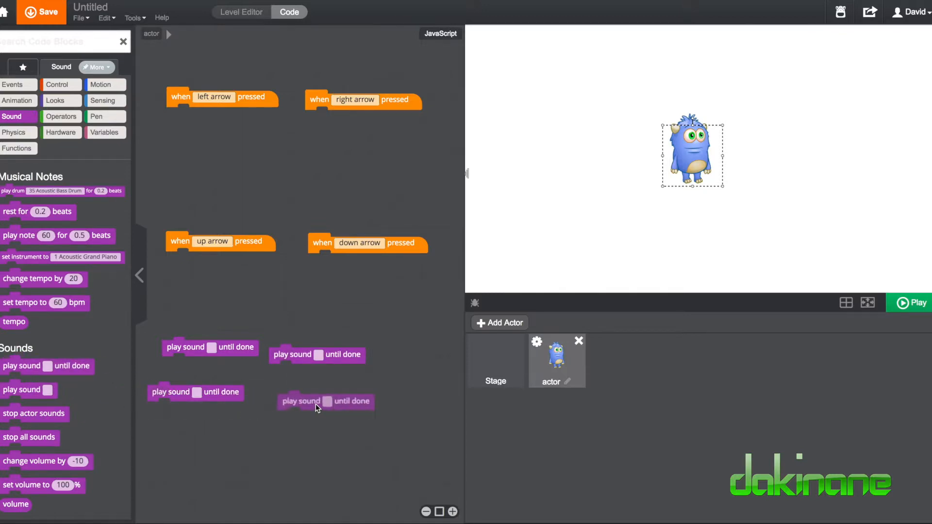
pyautogui.moveTo(325, 401); pyautogui.dragTo(225, 224)
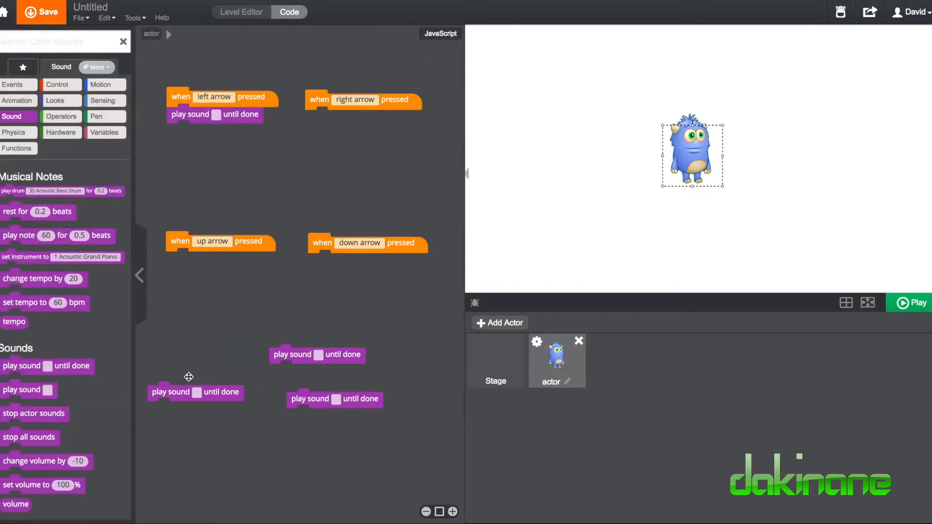
pyautogui.moveTo(195, 392); pyautogui.dragTo(213, 259)
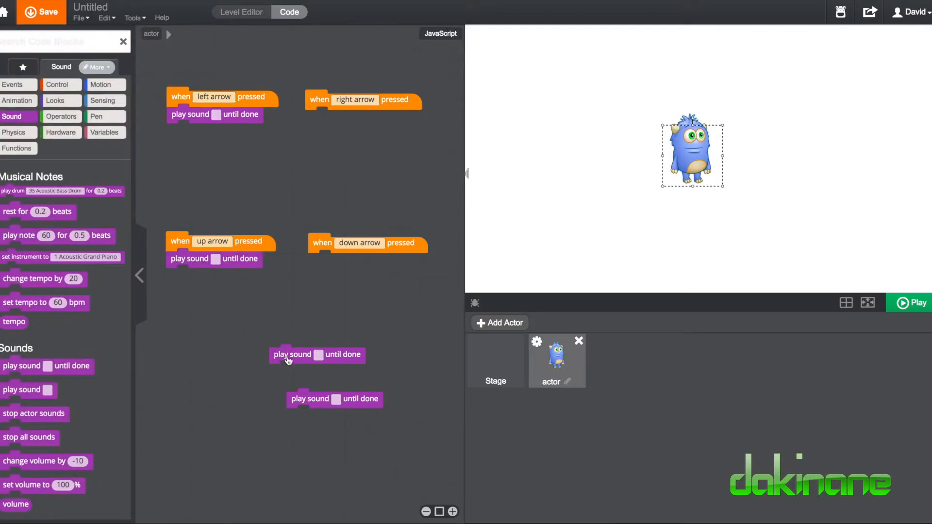
pyautogui.moveTo(317, 355); pyautogui.dragTo(357, 262)
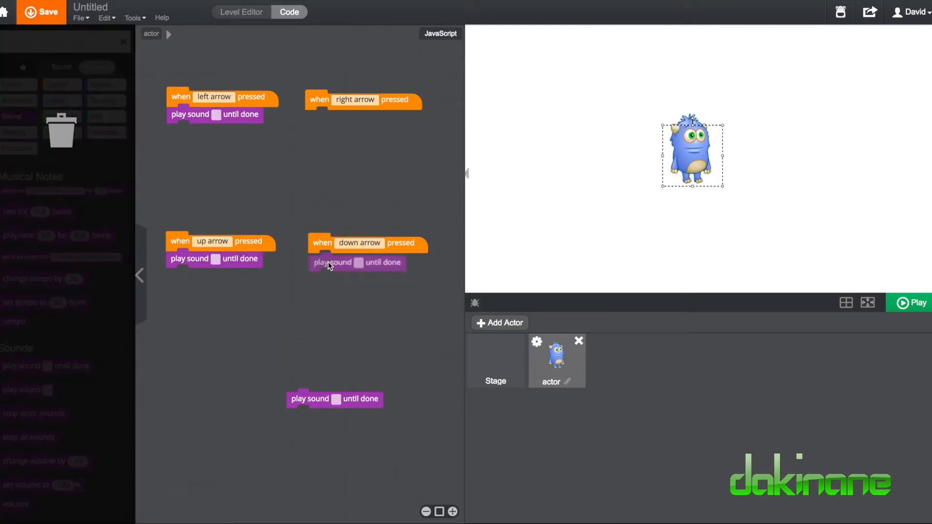
pyautogui.moveTo(334, 398); pyautogui.dragTo(330, 276)
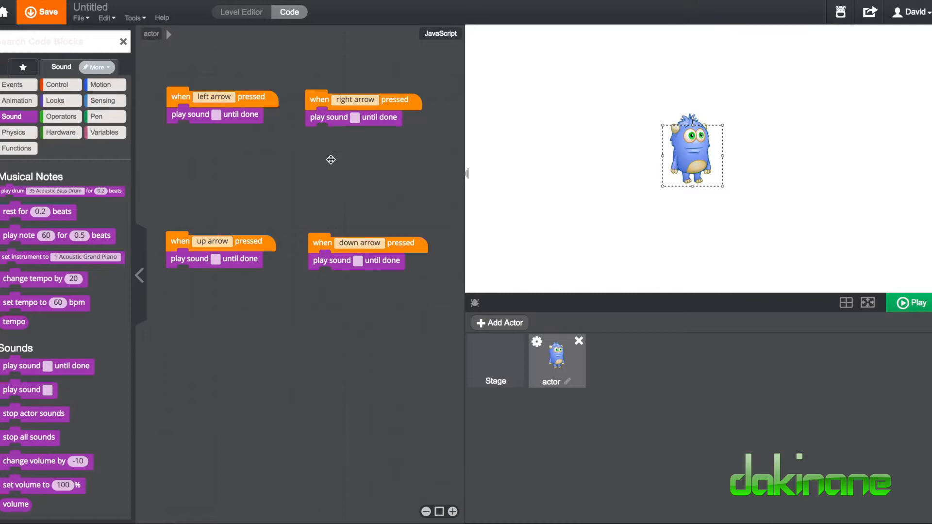
pyautogui.moveTo(215, 136)
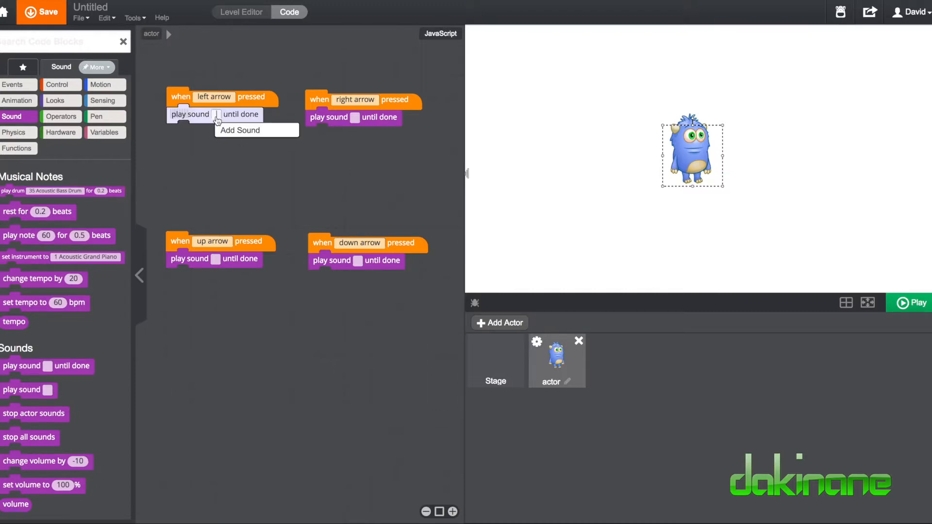
pyautogui.moveTo(223, 123)
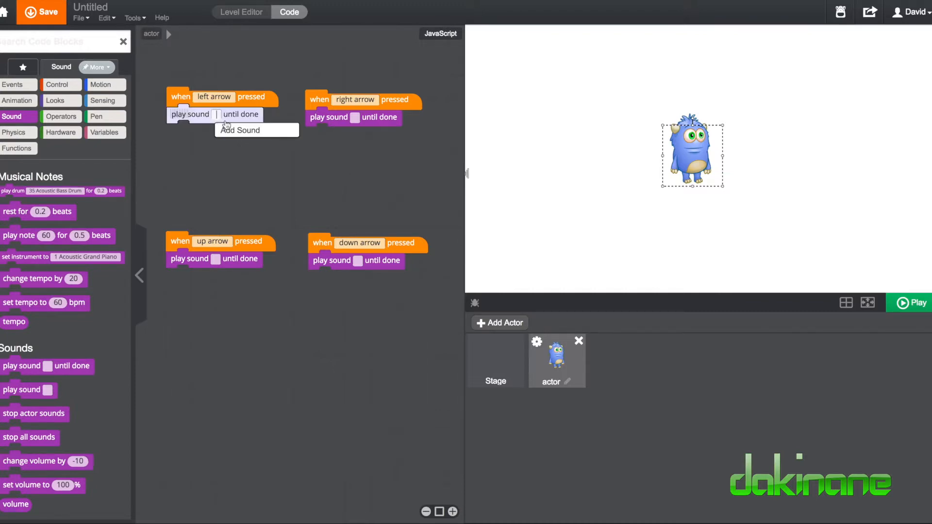
# Use the left arrow block's sound slot to open the Media Library's Sounds area
pyautogui.click(239, 129)
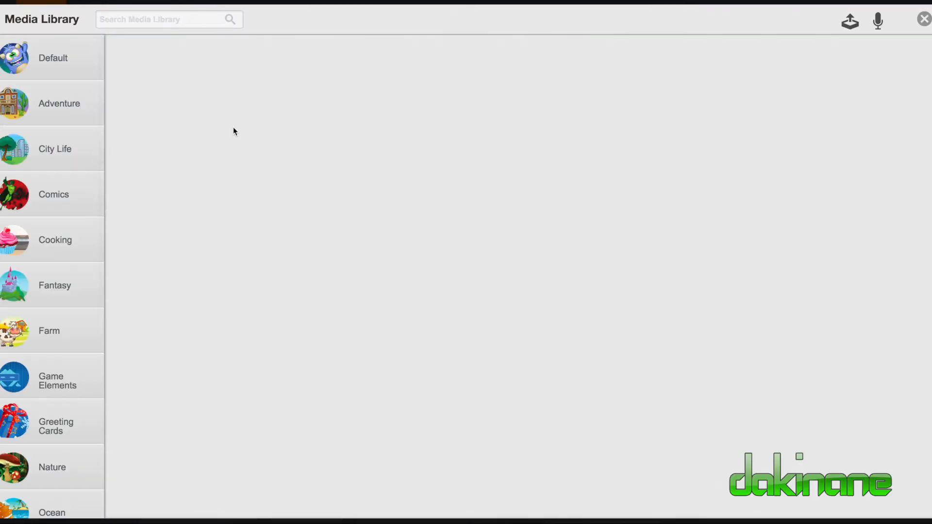
pyautogui.click(53, 58)
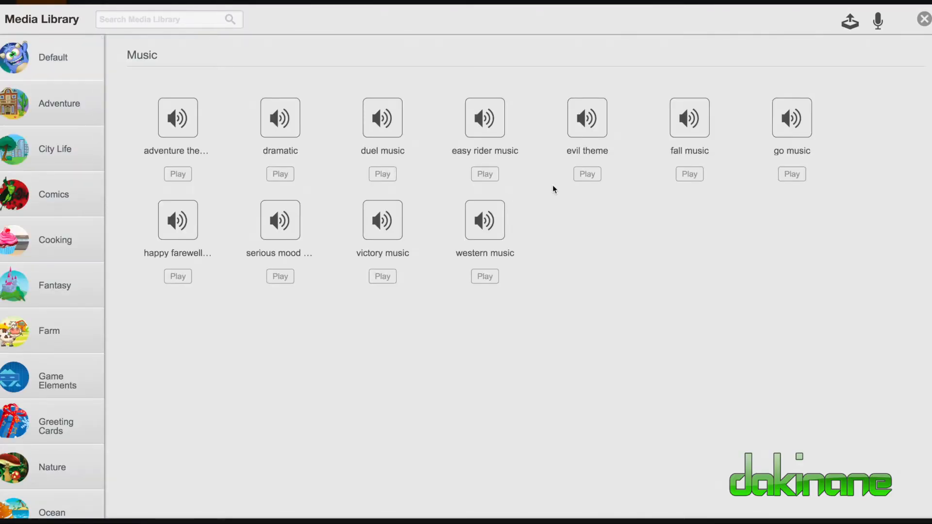
pyautogui.moveTo(83, 112)
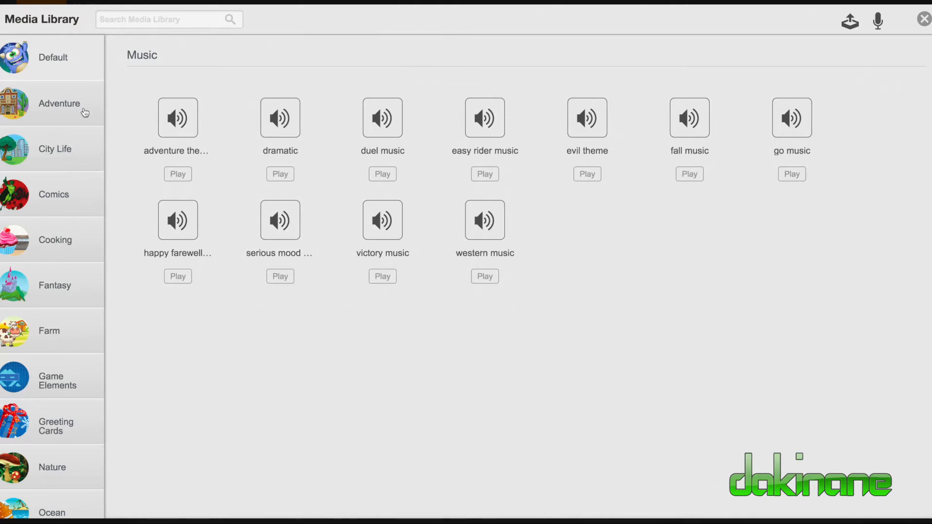
pyautogui.moveTo(804, 291)
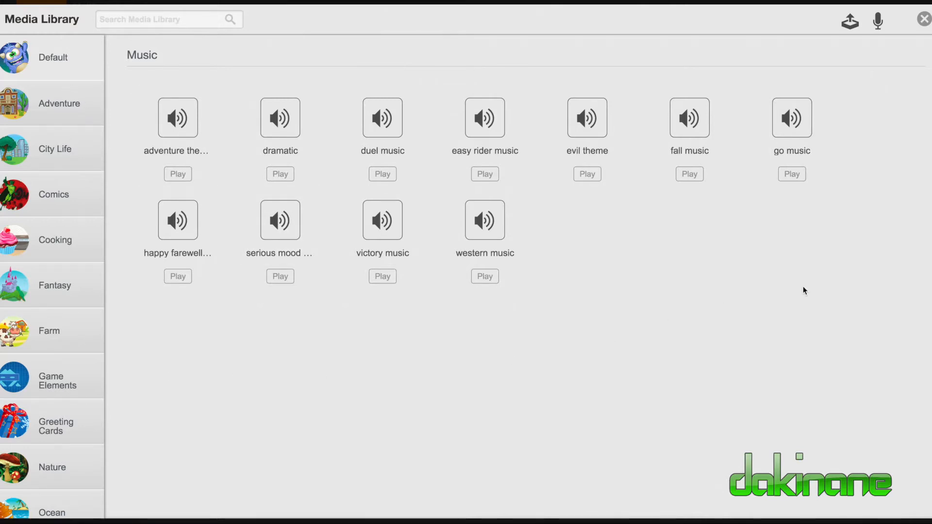
pyautogui.moveTo(854, 37)
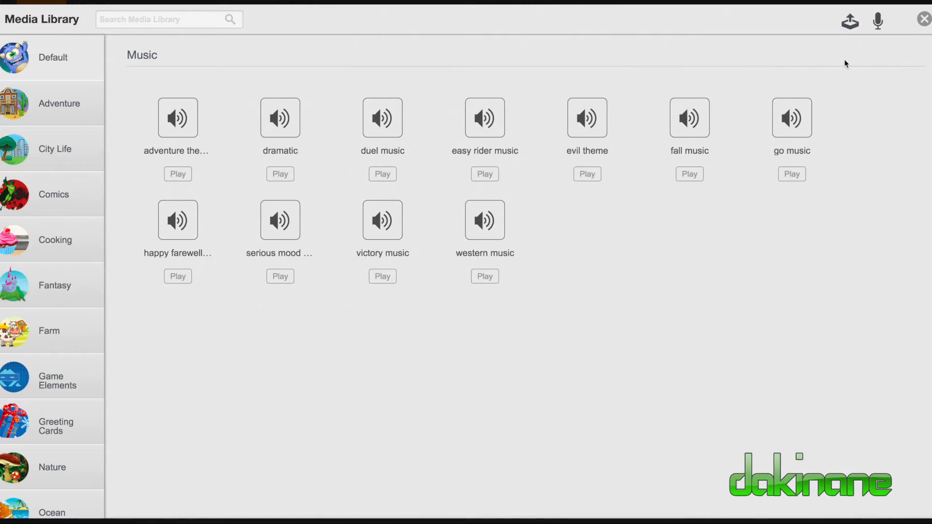
pyautogui.moveTo(849, 22)
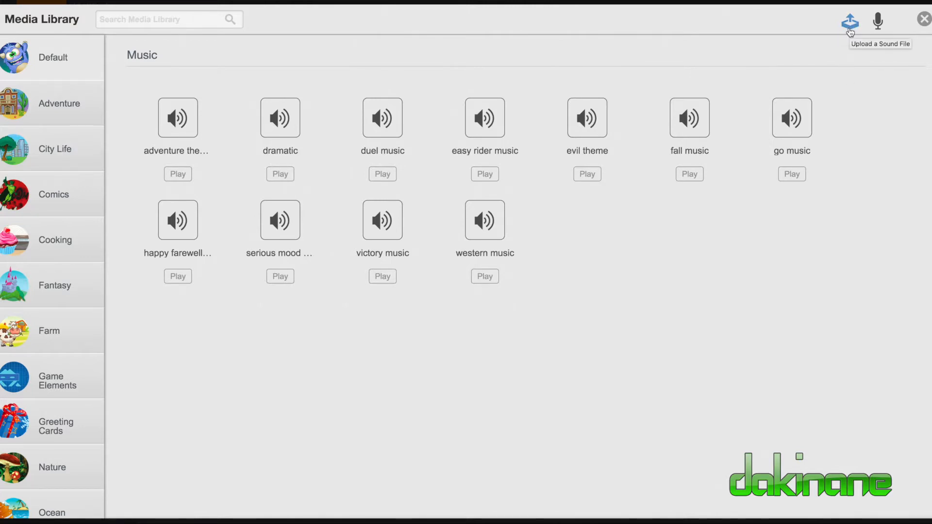
pyautogui.moveTo(868, 123)
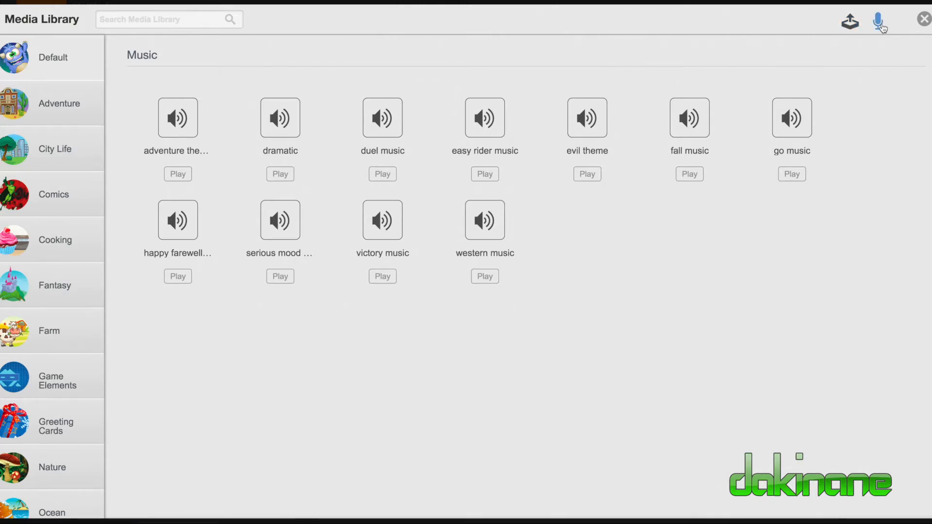
pyautogui.click(882, 21)
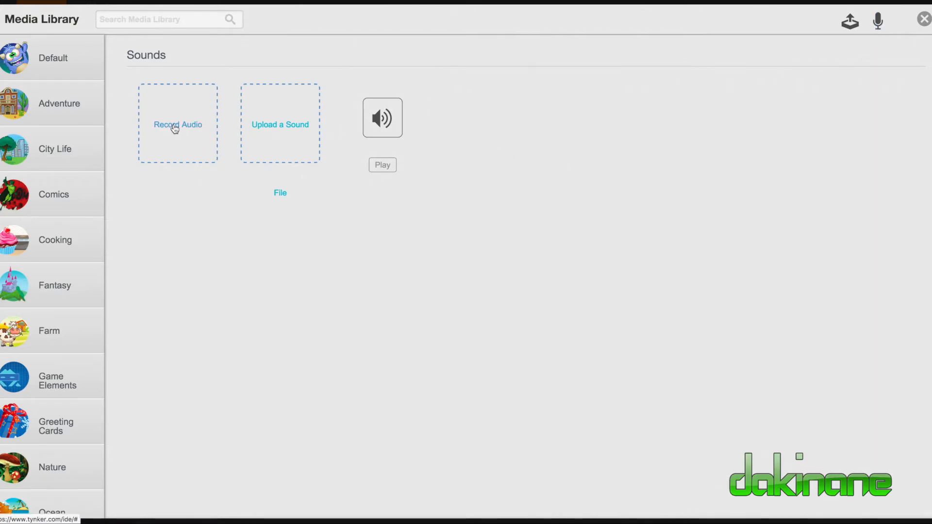
# Record a short microphone clip after allowing mic access, and save it with OK
pyautogui.click(177, 124)
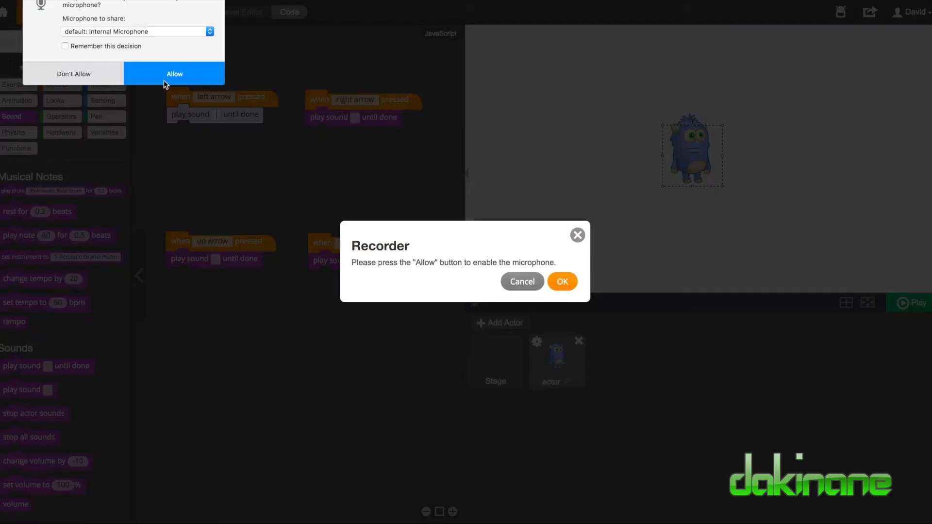
pyautogui.click(175, 74)
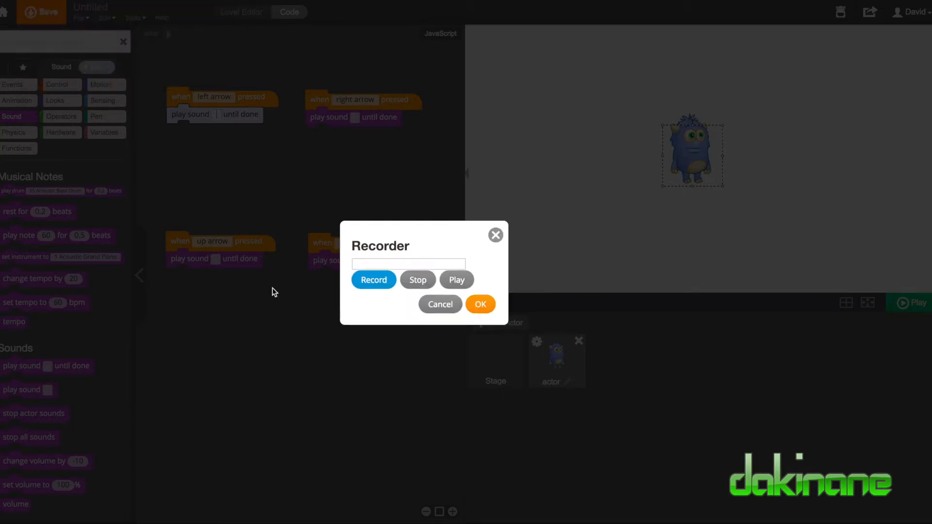
pyautogui.click(373, 279)
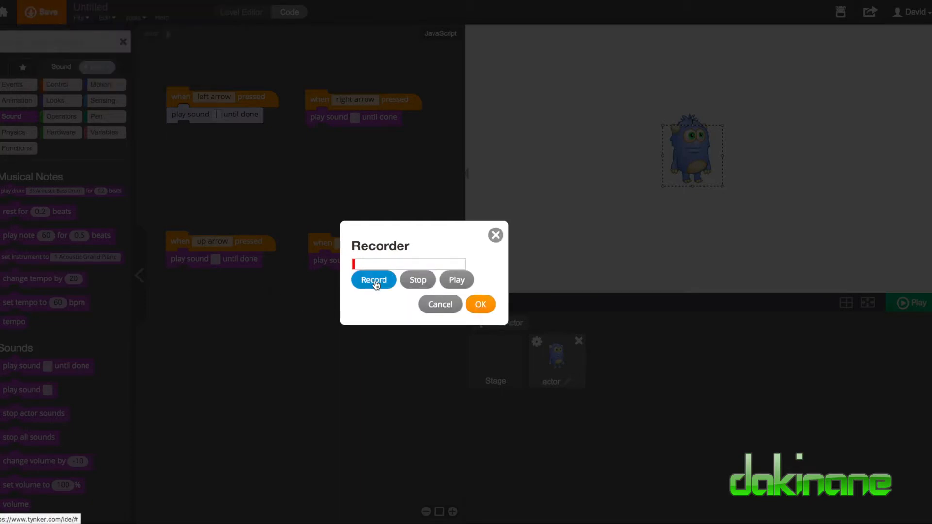
pyautogui.click(373, 280)
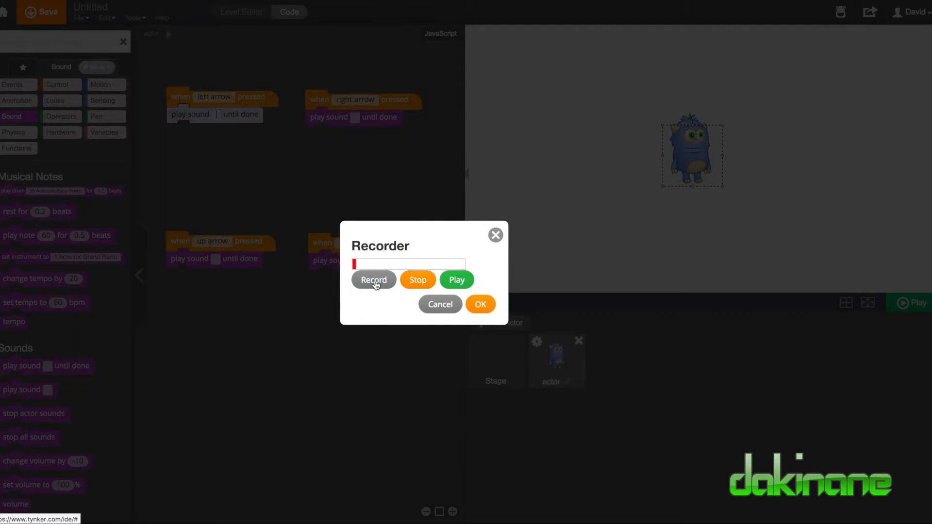
pyautogui.click(373, 279)
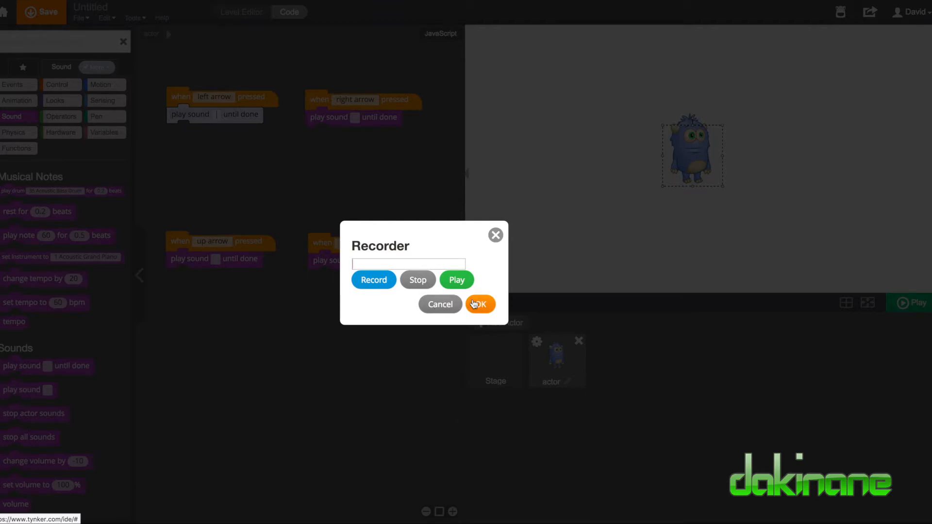
pyautogui.click(480, 304)
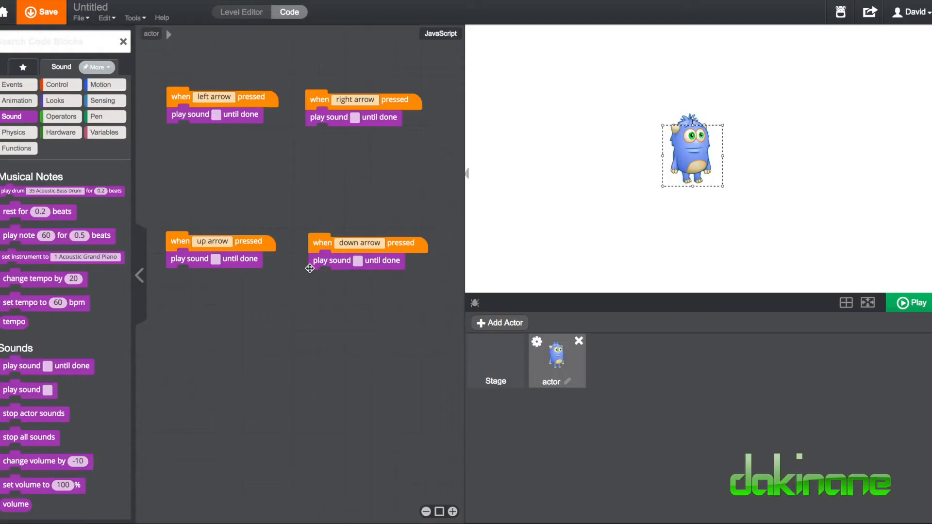
pyautogui.moveTo(159, 123)
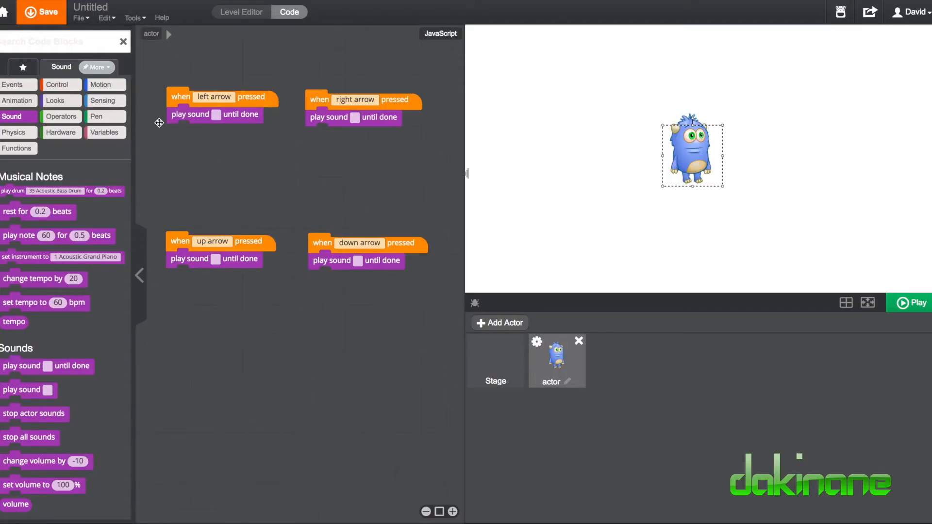
# Set the left arrow block to play Recording, then run and stop the project
pyautogui.click(219, 114)
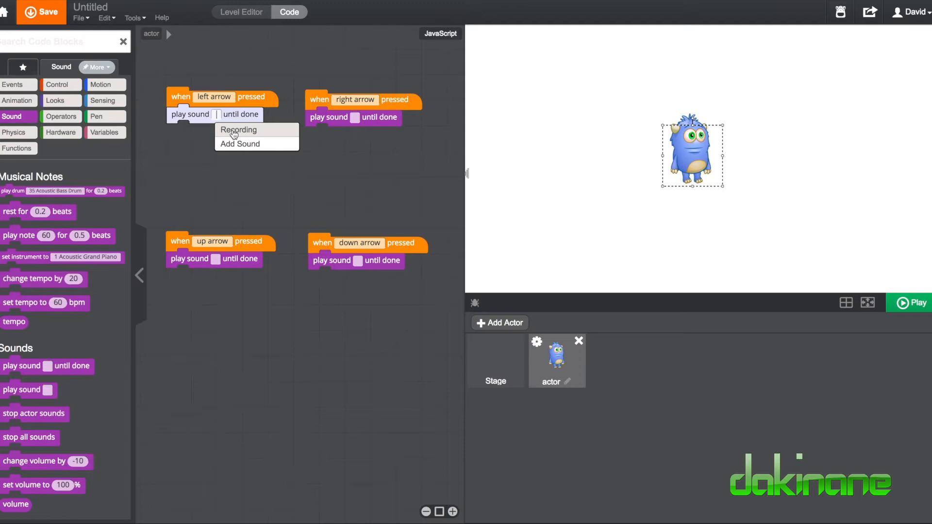
pyautogui.click(237, 130)
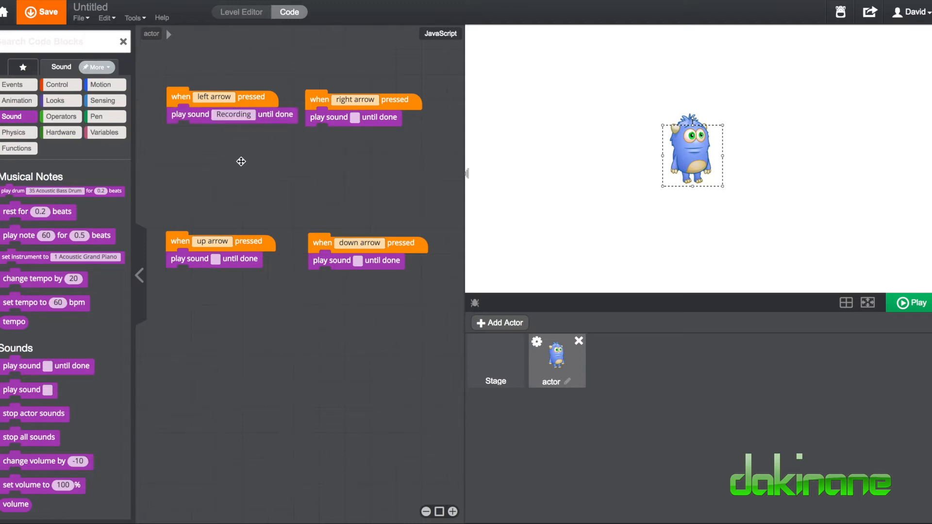
pyautogui.click(913, 302)
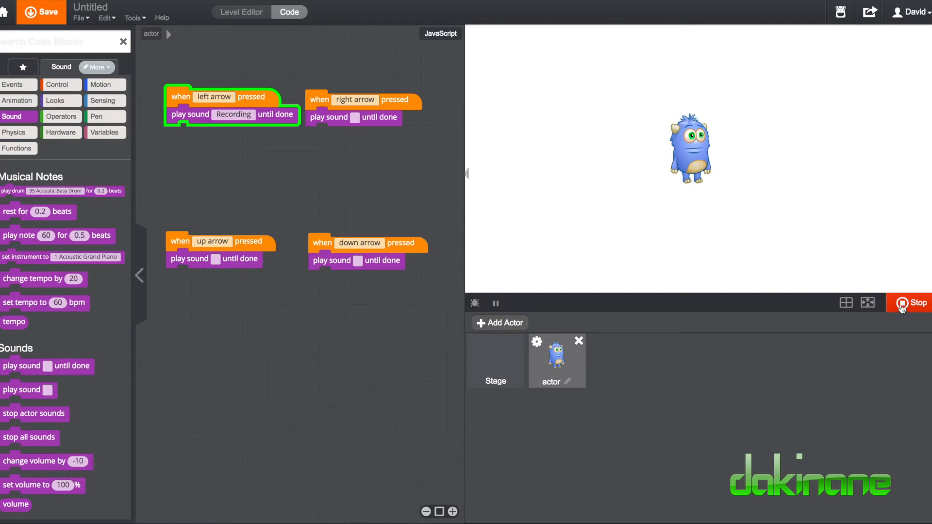
pyautogui.click(913, 303)
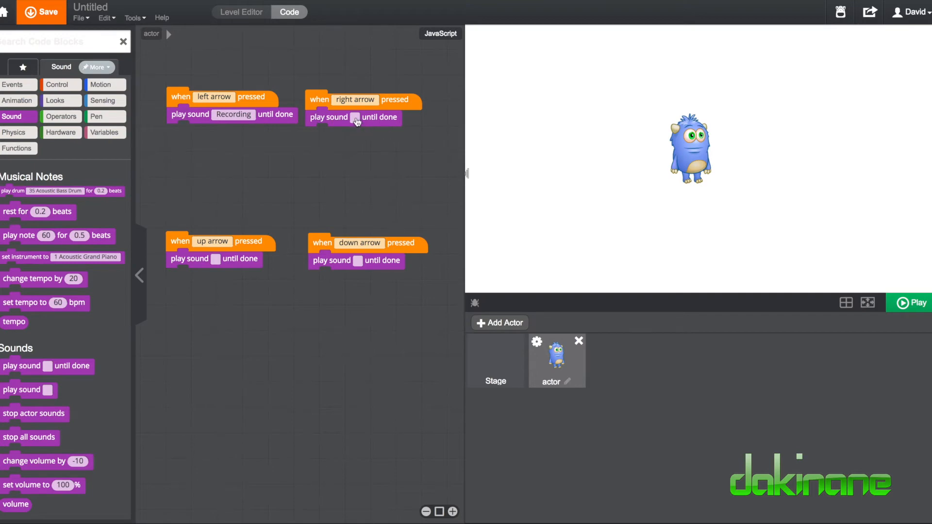
# Start recording a second voice clip for the right arrow, allowing microphone access
pyautogui.click(356, 117)
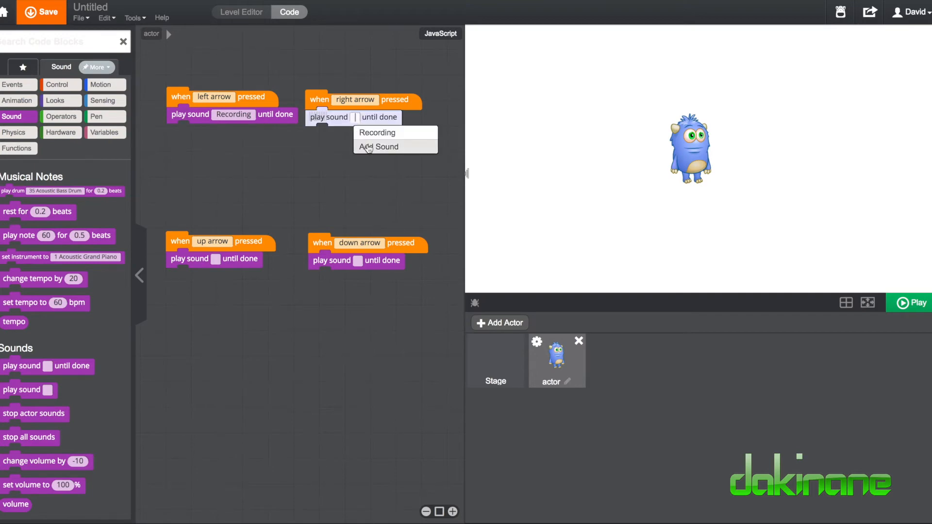
pyautogui.click(380, 147)
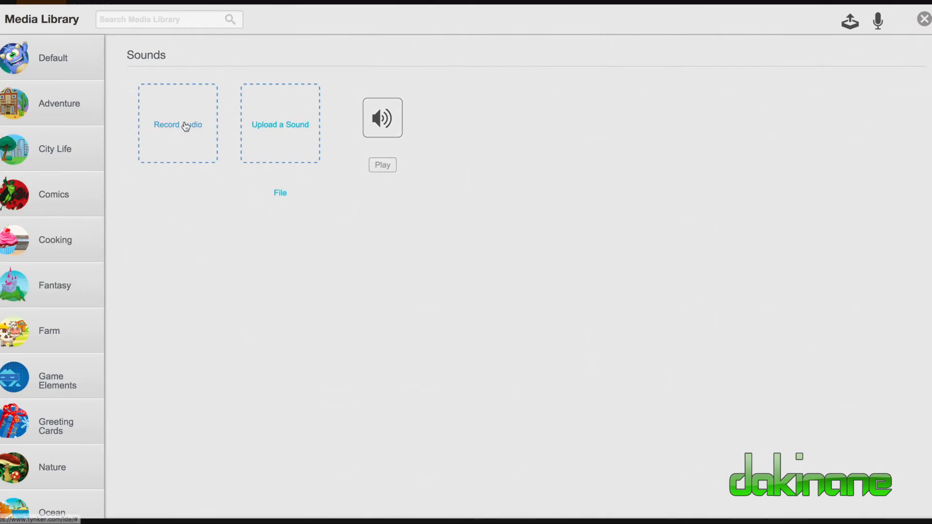
pyautogui.click(177, 124)
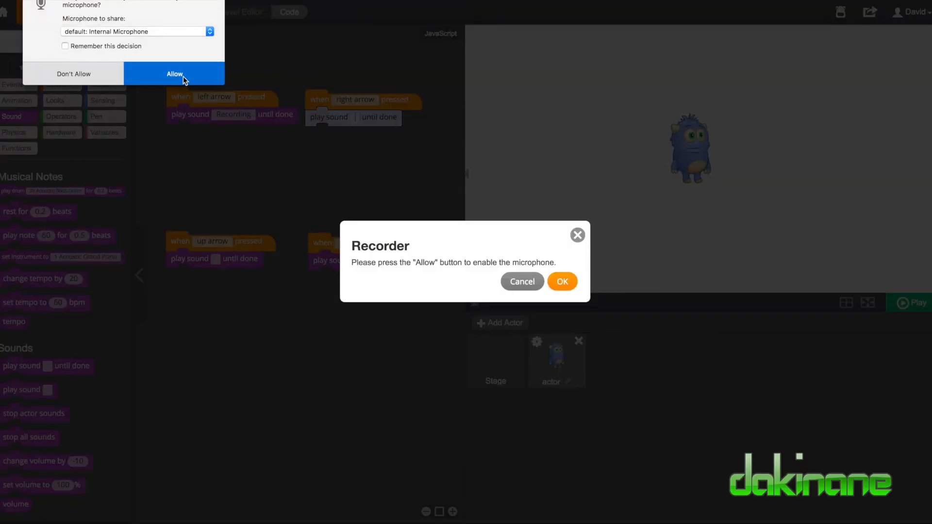
pyautogui.click(174, 73)
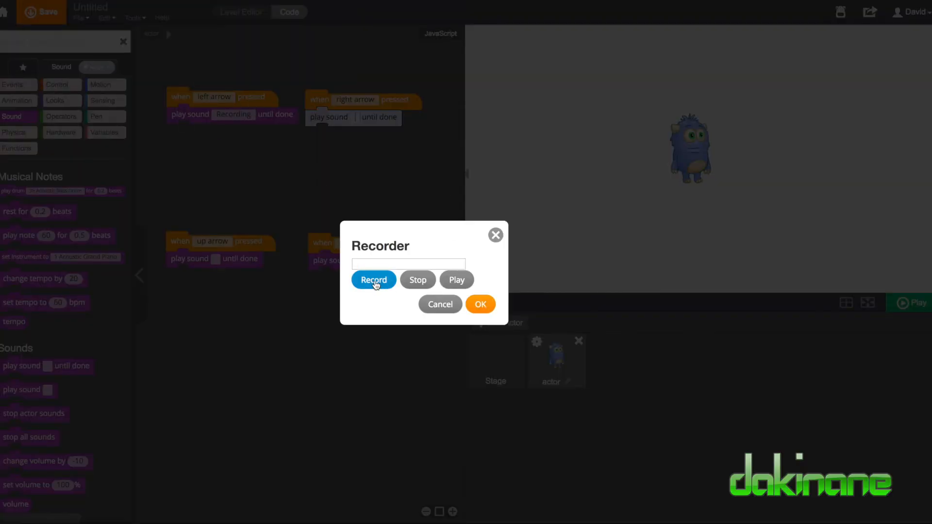
pyautogui.click(418, 279)
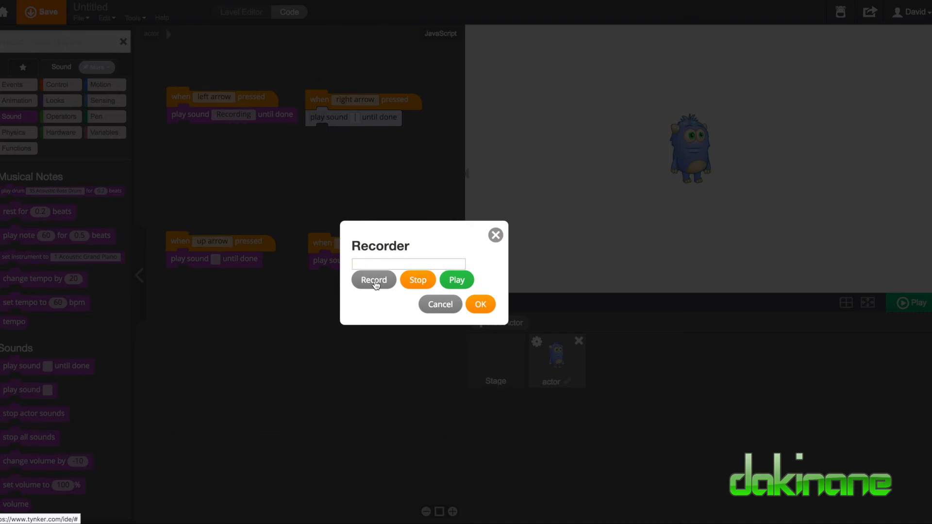
pyautogui.moveTo(444, 292)
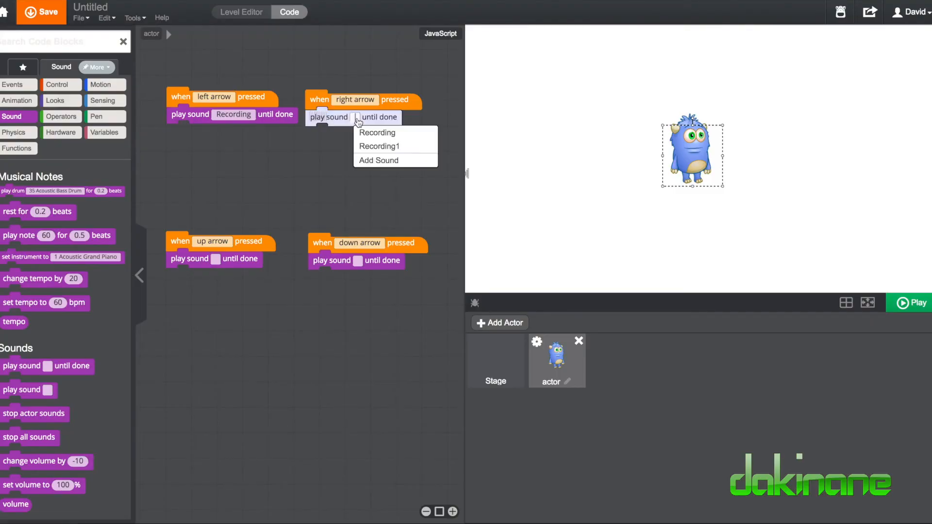
pyautogui.moveTo(378, 146)
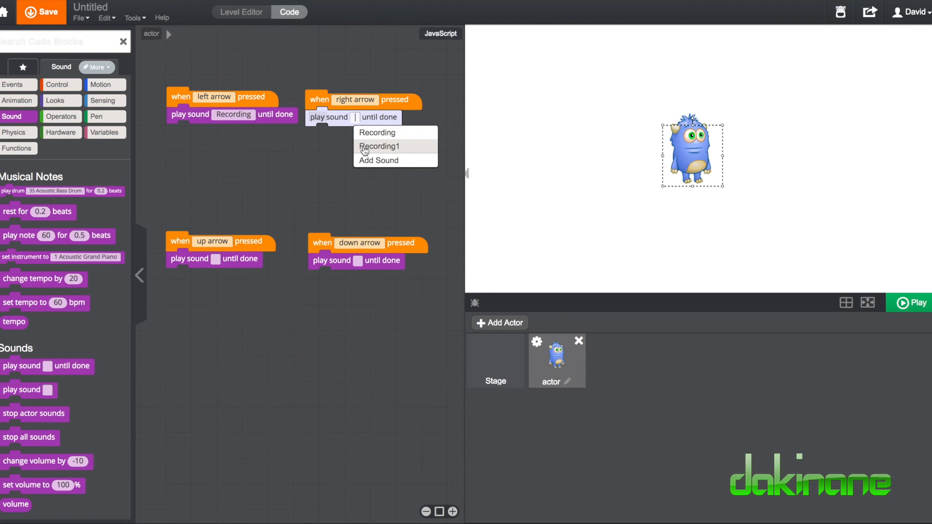
# Select Recording1 as the right arrow block's sound
pyautogui.click(378, 146)
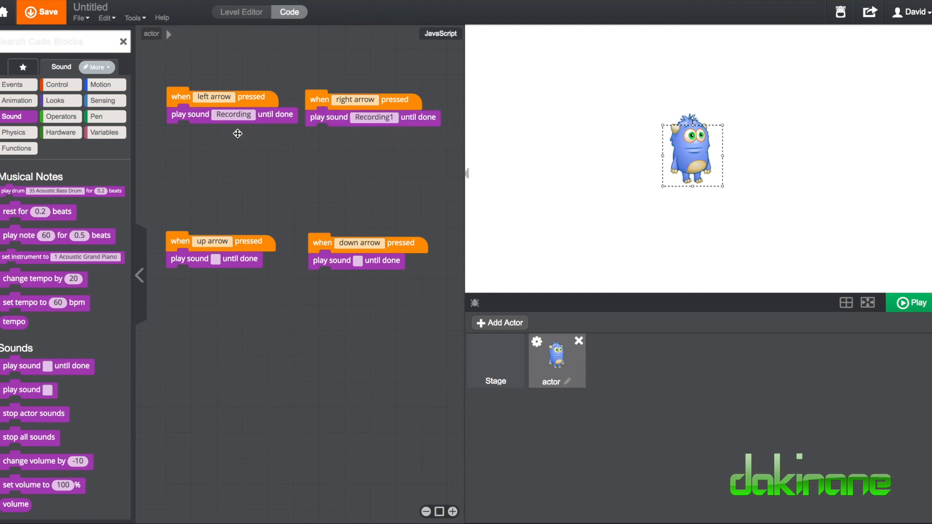
pyautogui.moveTo(284, 220)
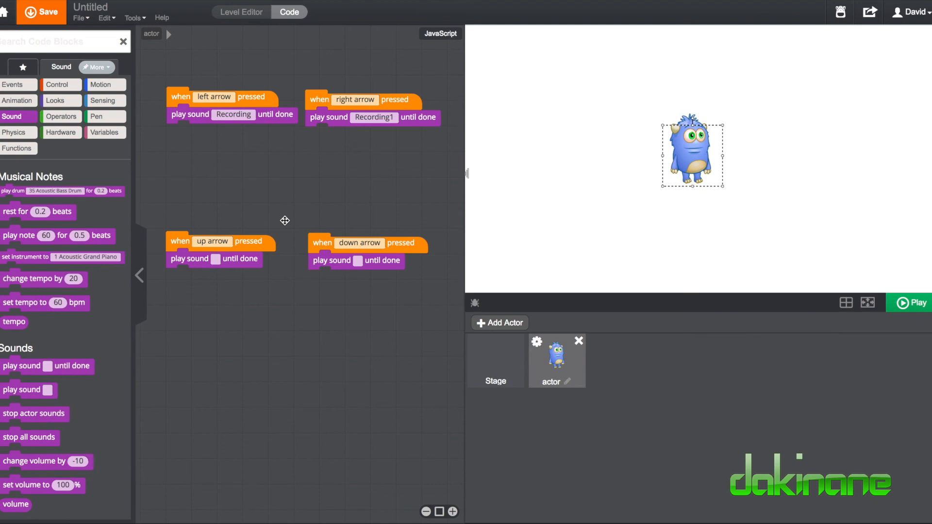
pyautogui.moveTo(303, 183)
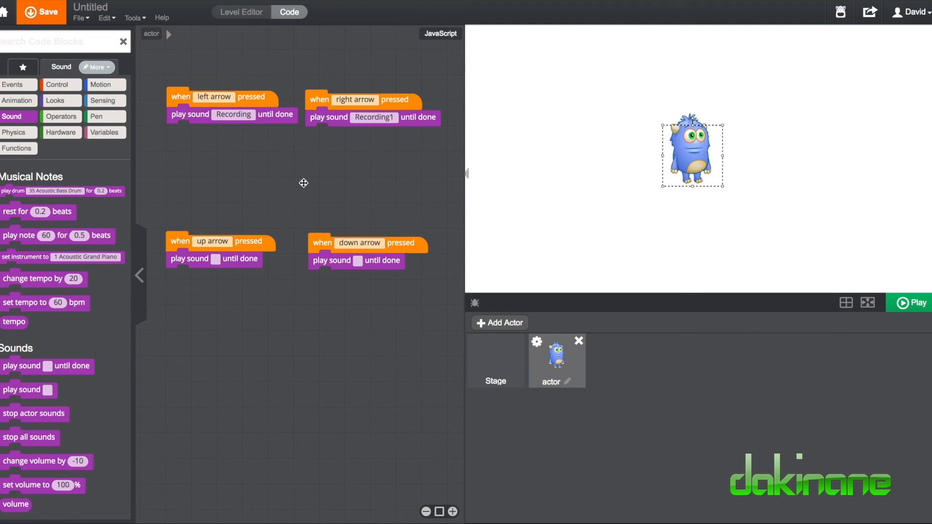
pyautogui.moveTo(306, 181)
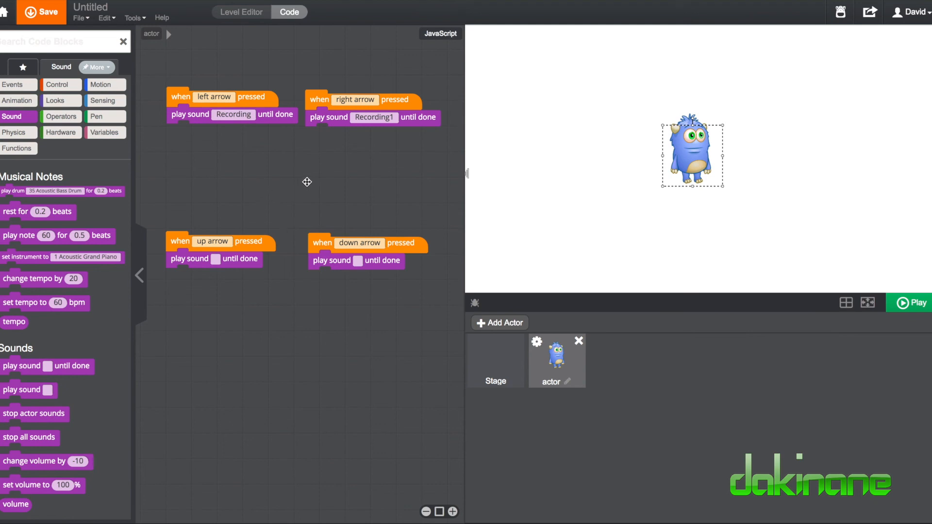